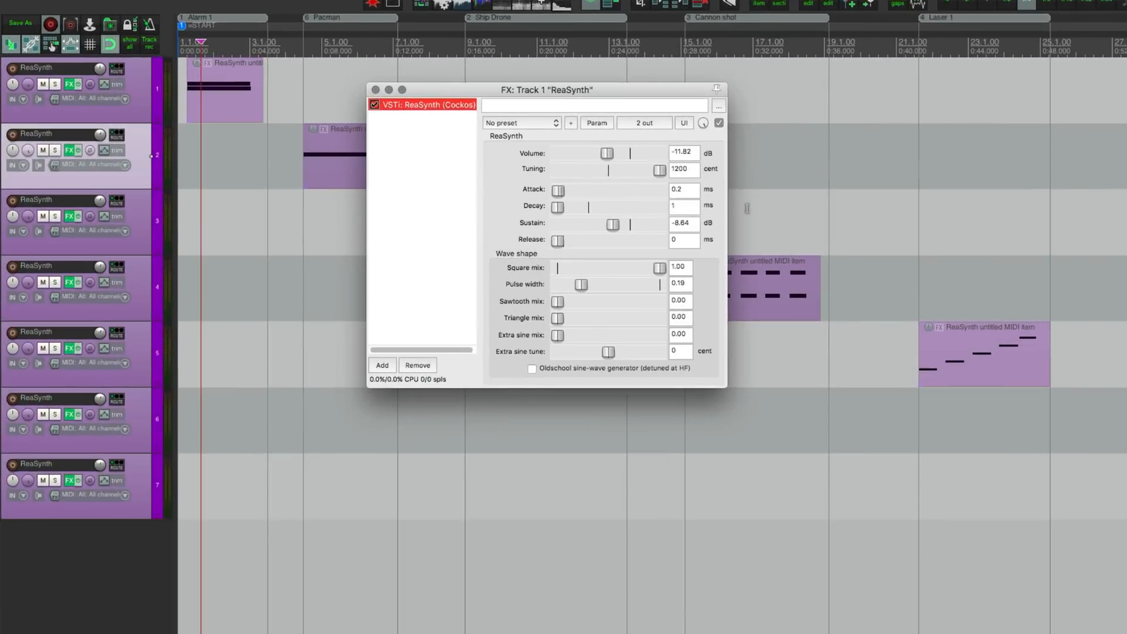
Try out Track 1's ReaSynth tuning slider, then close its FX window
{"action": "left_click_drag", "start_coordinate": [660, 170], "coordinate": [628, 170]}
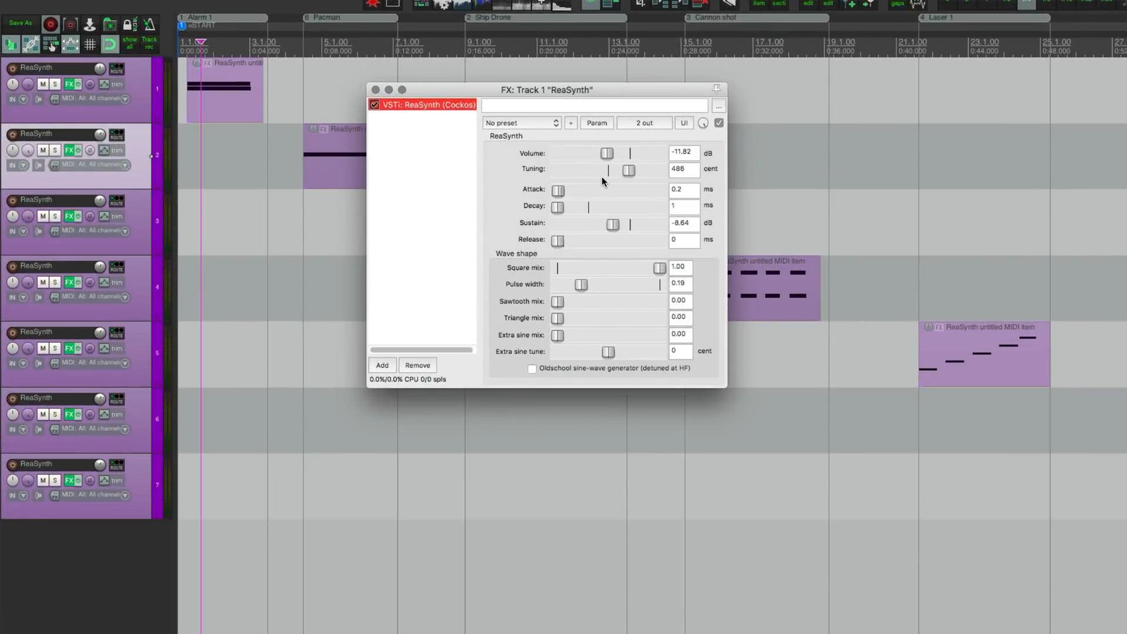
{"action": "left_click_drag", "start_coordinate": [628, 170], "coordinate": [657, 170]}
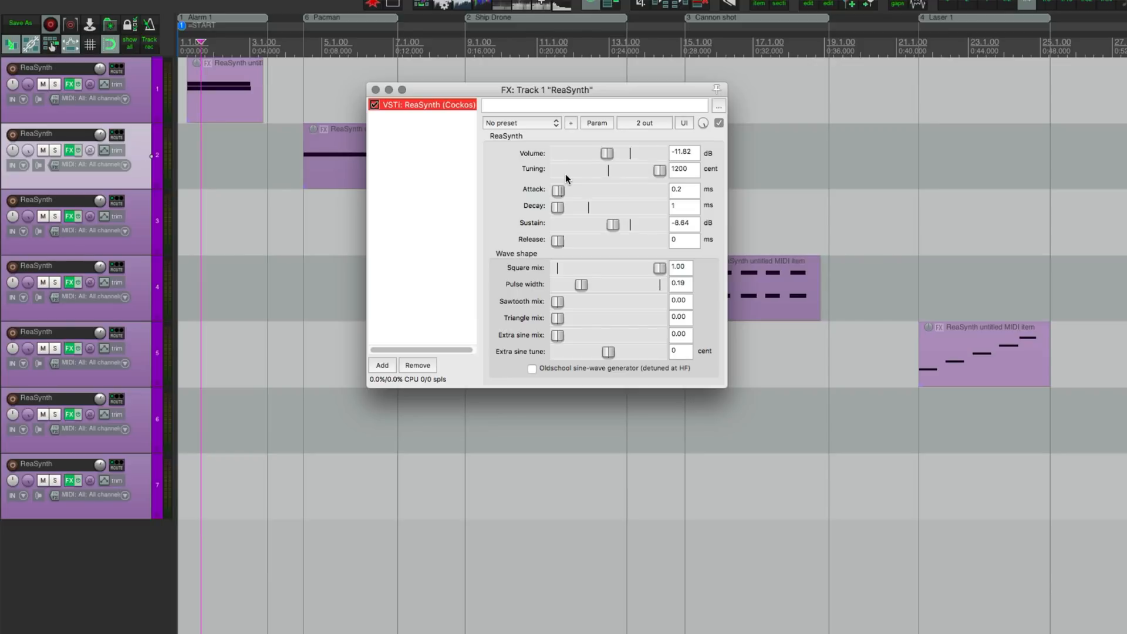
{"action": "left_click_drag", "start_coordinate": [657, 170], "coordinate": [634, 170]}
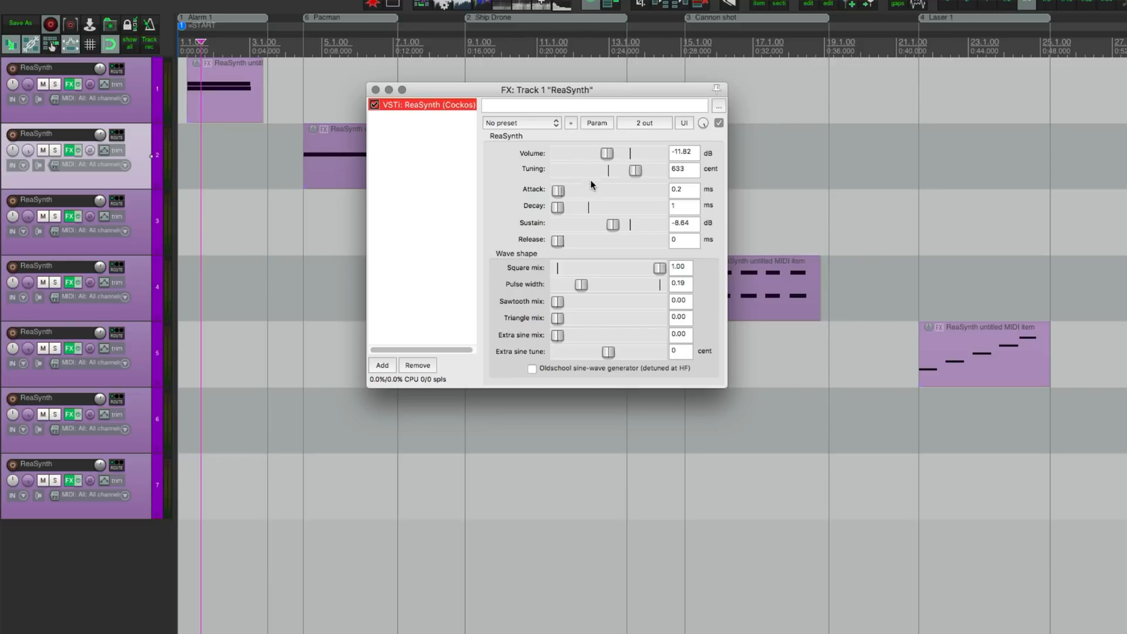
{"action": "left_click_drag", "start_coordinate": [635, 171], "coordinate": [658, 171]}
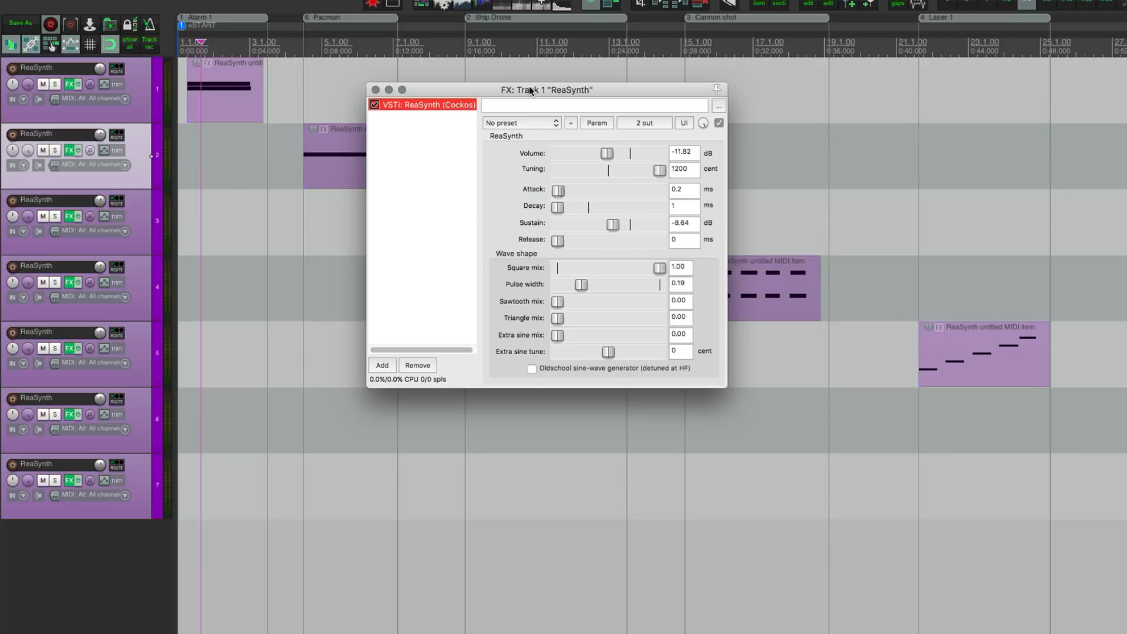
{"action": "left_click_drag", "start_coordinate": [658, 170], "coordinate": [632, 170]}
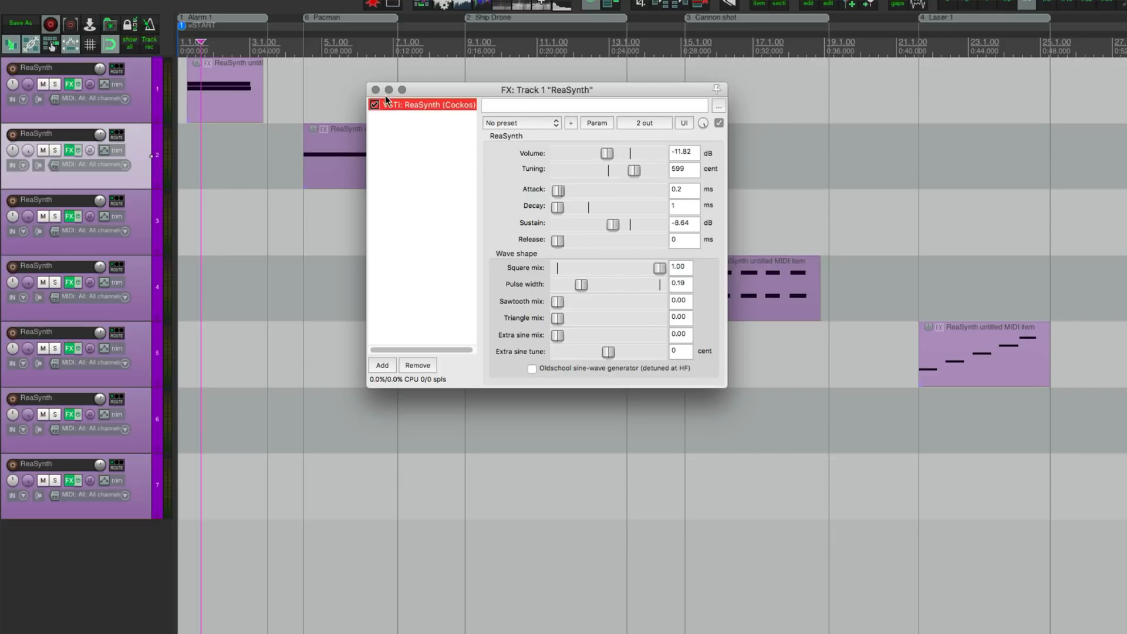
{"action": "left_click", "coordinate": [374, 89]}
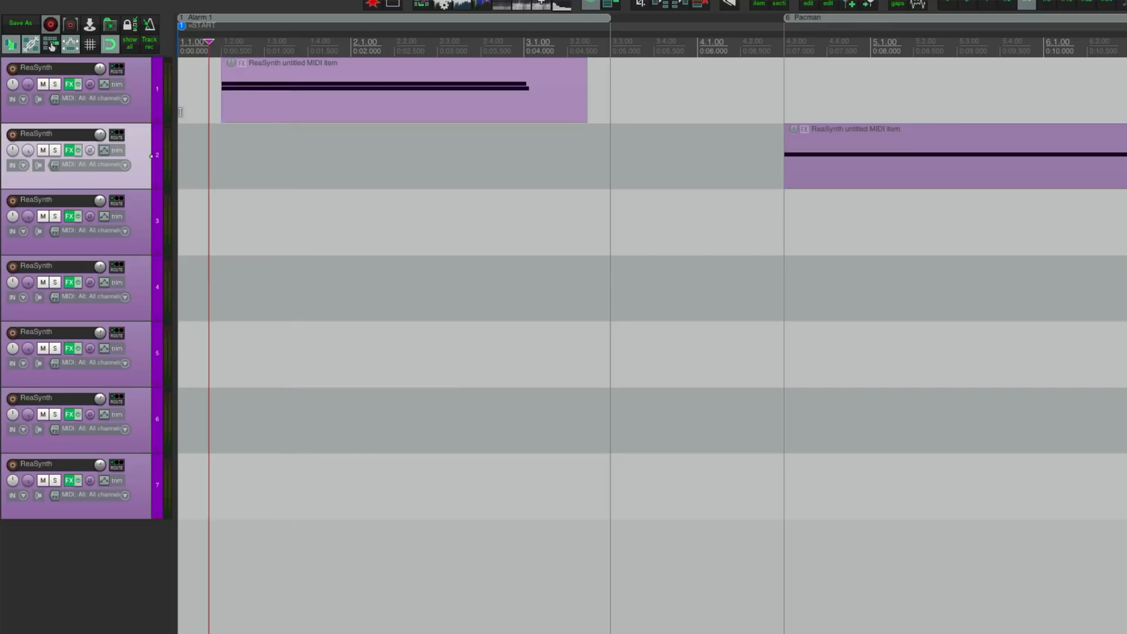
{"action": "left_click", "coordinate": [70, 84]}
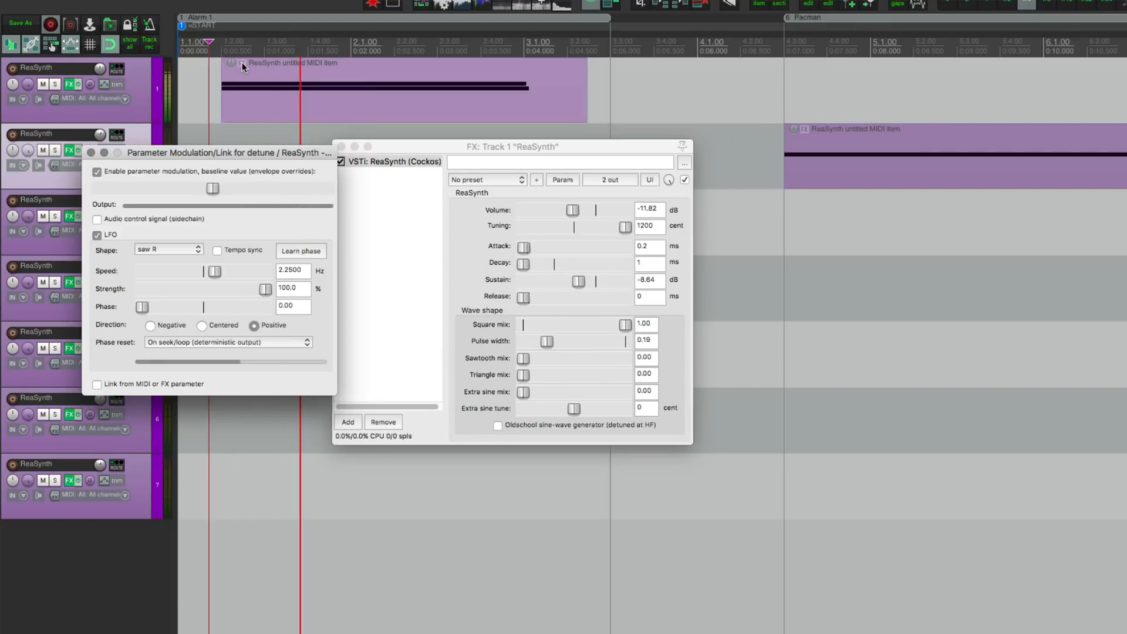
{"action": "left_click_drag", "start_coordinate": [602, 225], "coordinate": [582, 225]}
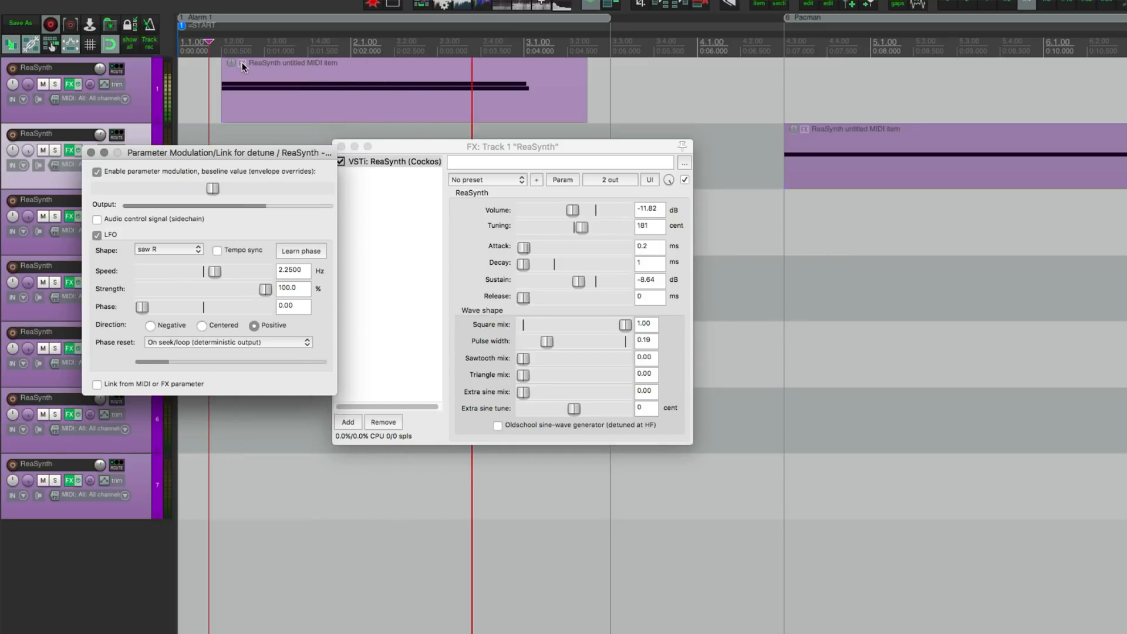
{"action": "left_click_drag", "start_coordinate": [582, 225], "coordinate": [608, 225]}
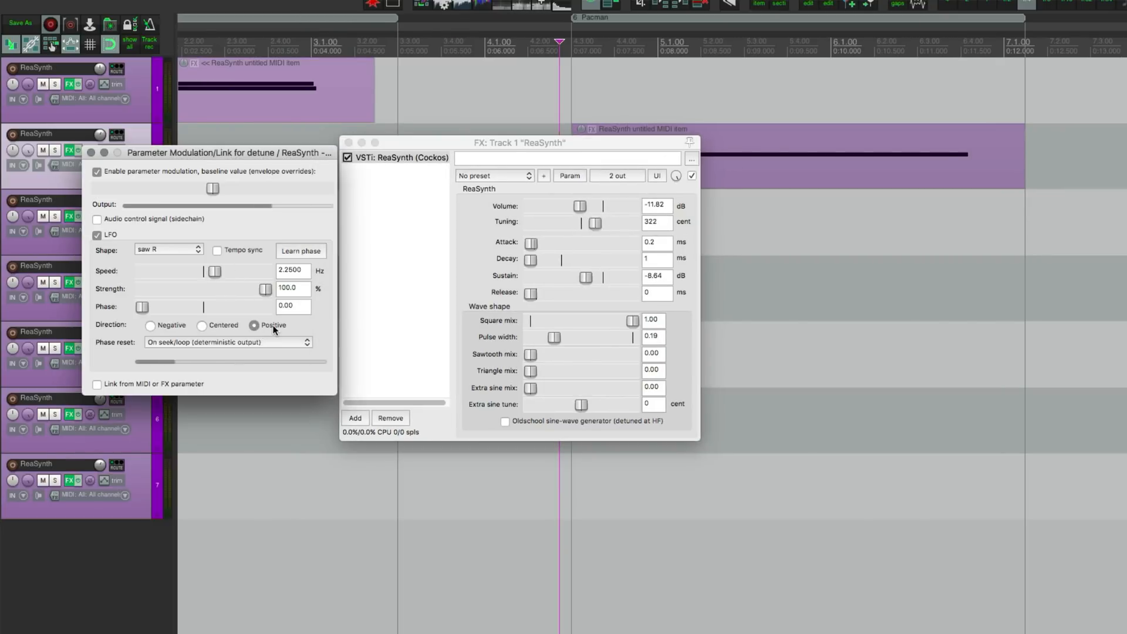
{"action": "left_click_drag", "start_coordinate": [593, 222], "coordinate": [633, 222]}
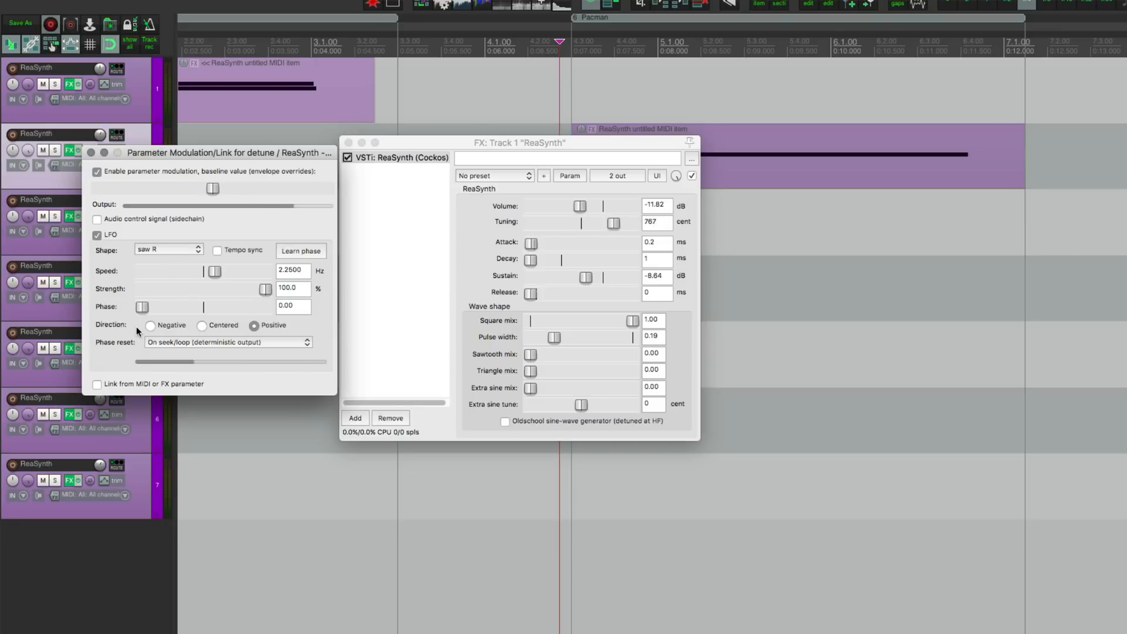
{"action": "left_click_drag", "start_coordinate": [613, 223], "coordinate": [631, 223]}
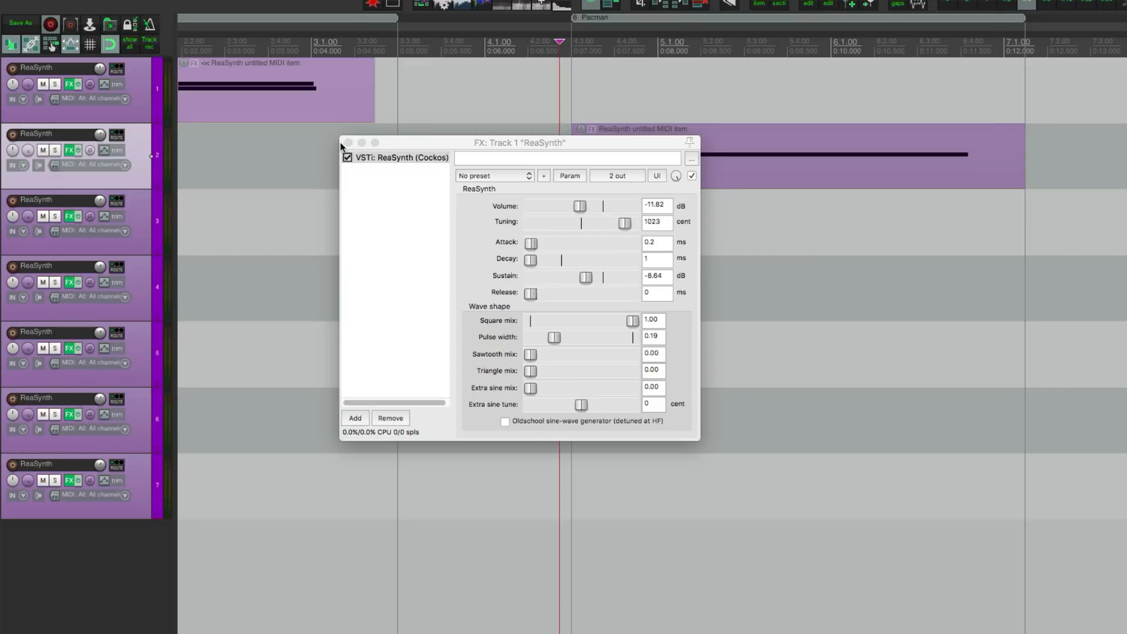
{"action": "left_click", "coordinate": [348, 142]}
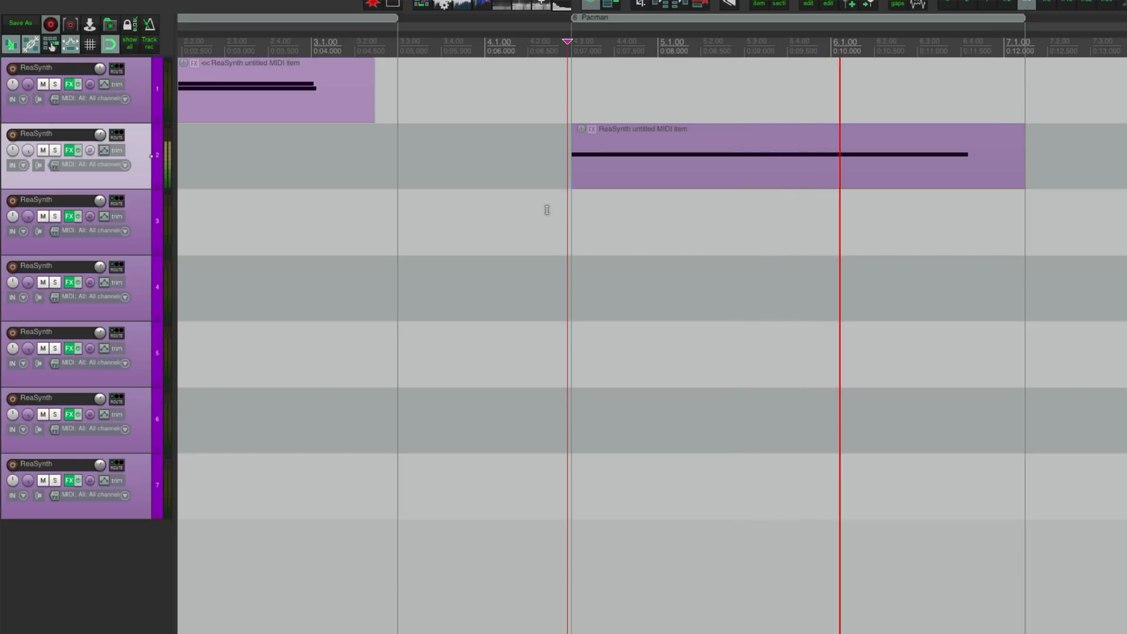
{"action": "left_click", "coordinate": [70, 150]}
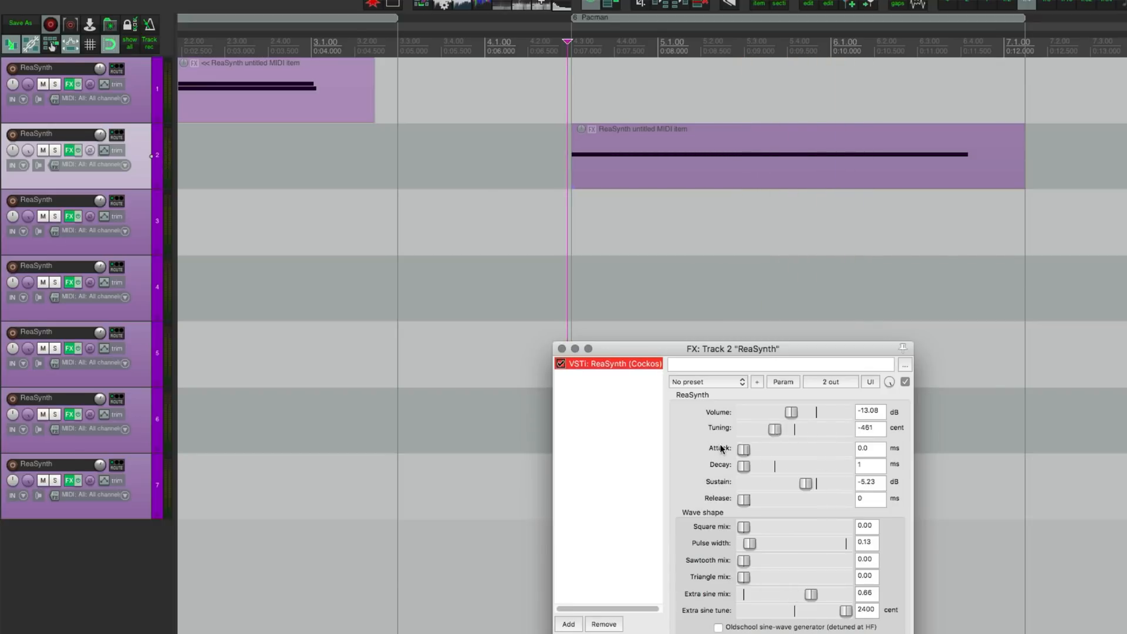
{"action": "left_click_drag", "start_coordinate": [775, 429], "coordinate": [795, 430]}
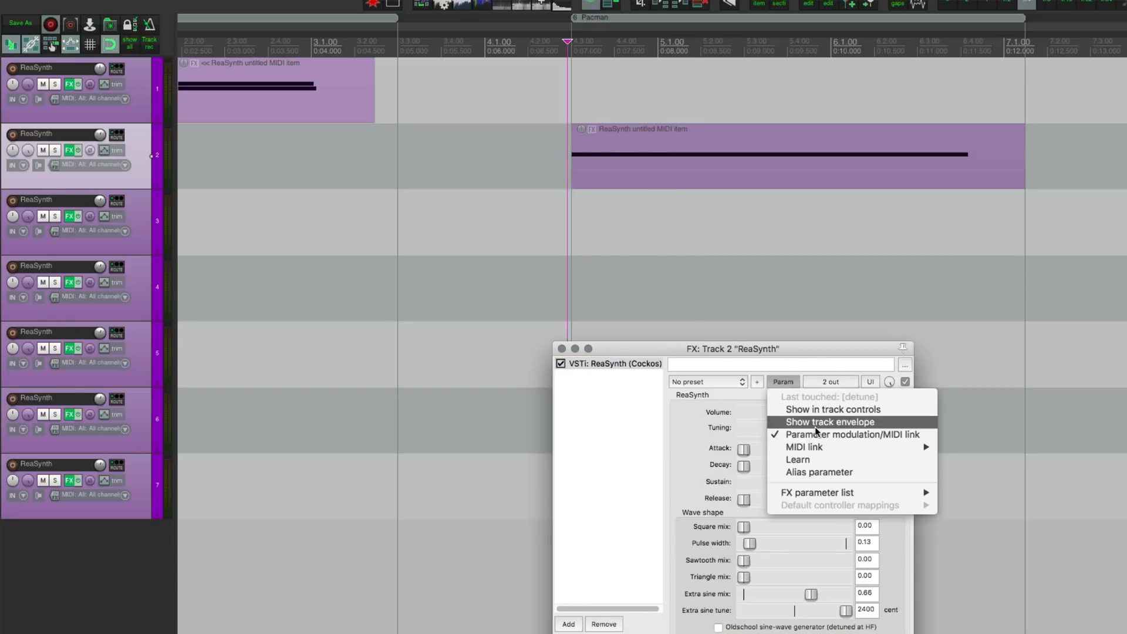
{"action": "left_click", "coordinate": [855, 434]}
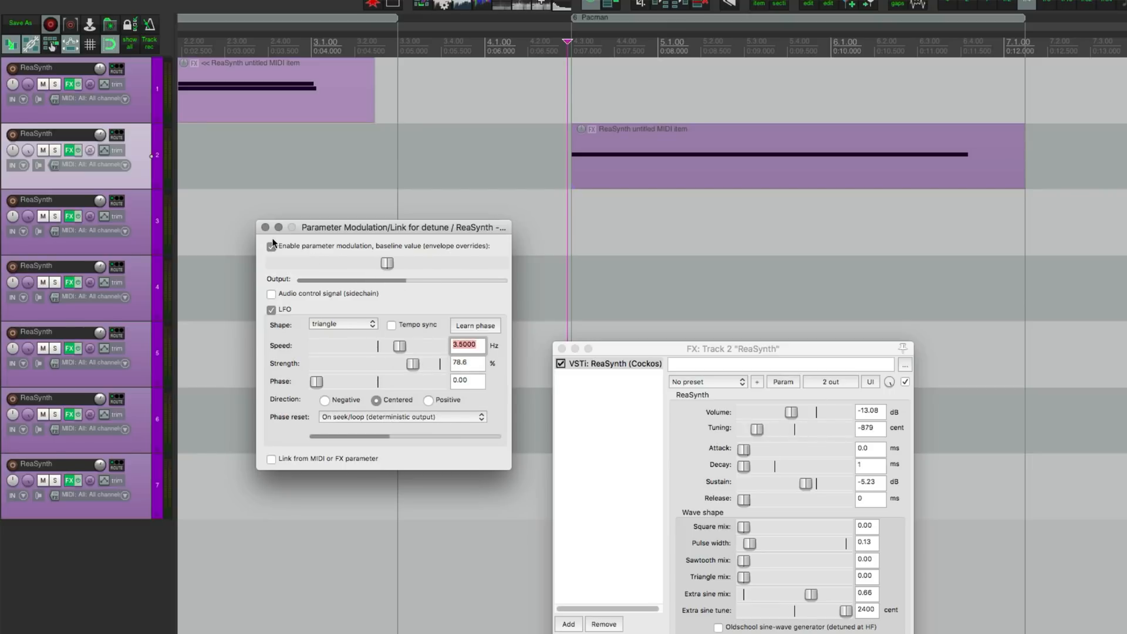
{"action": "left_click", "coordinate": [266, 228]}
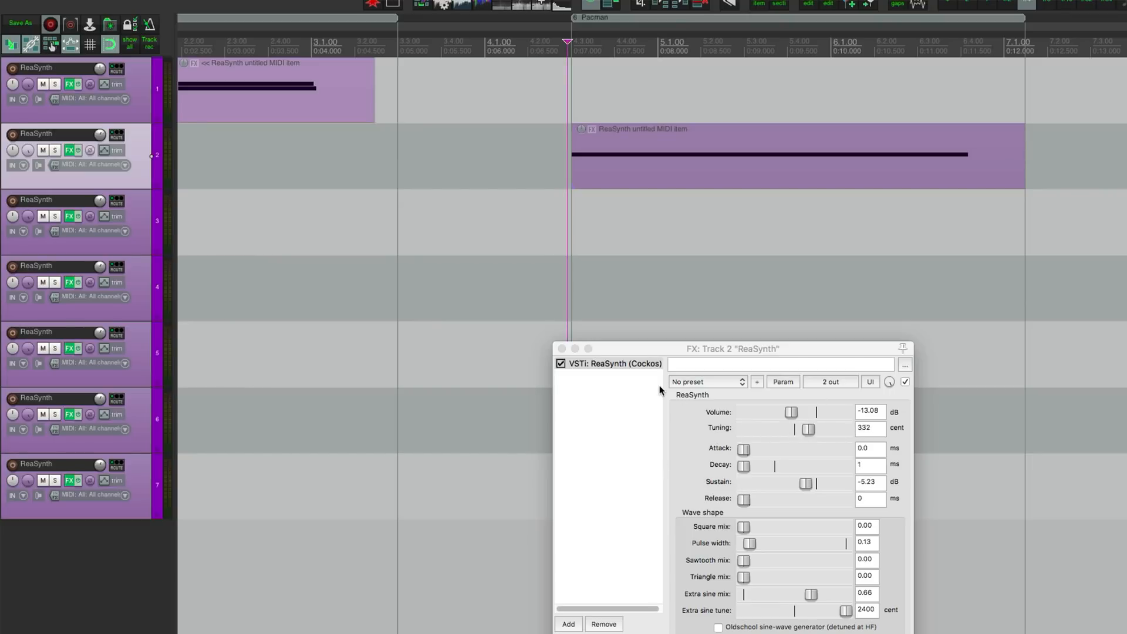
{"action": "left_click_drag", "start_coordinate": [807, 429], "coordinate": [814, 429]}
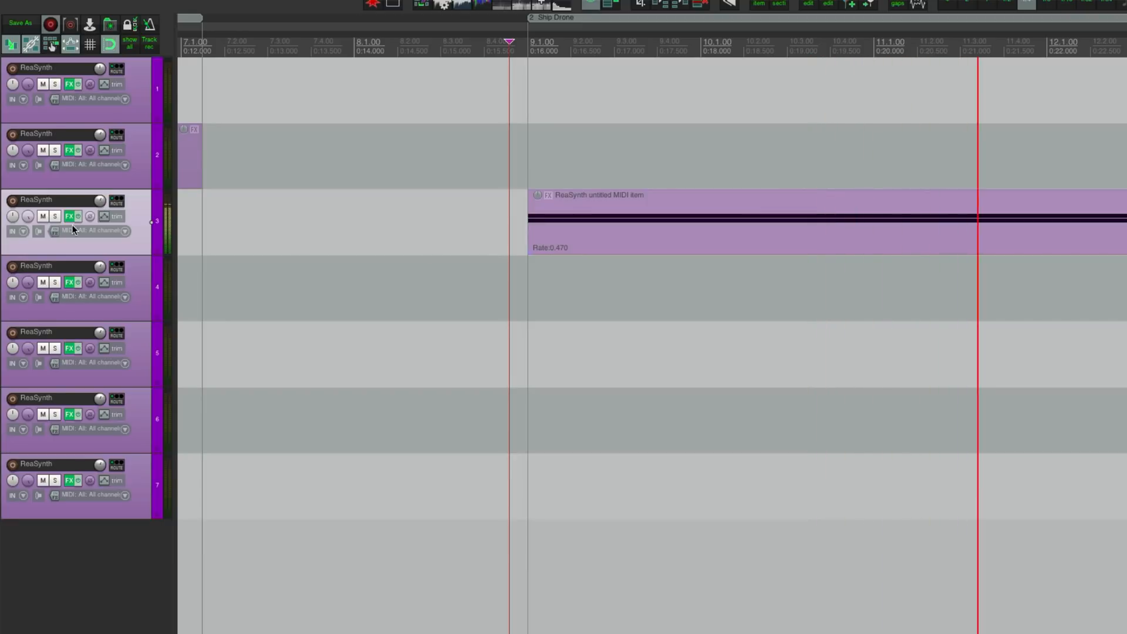
Open track 3's ReaSynth and its tuning Parameter Modulation window
{"action": "left_click", "coordinate": [70, 216]}
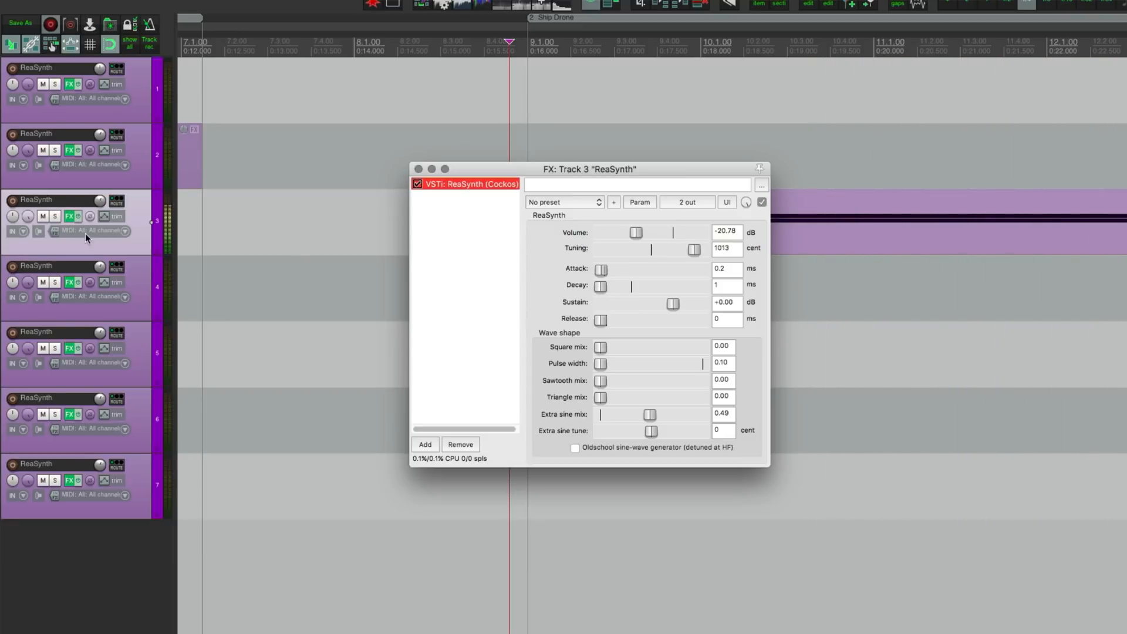
{"action": "left_click_drag", "start_coordinate": [589, 169], "coordinate": [561, 196]}
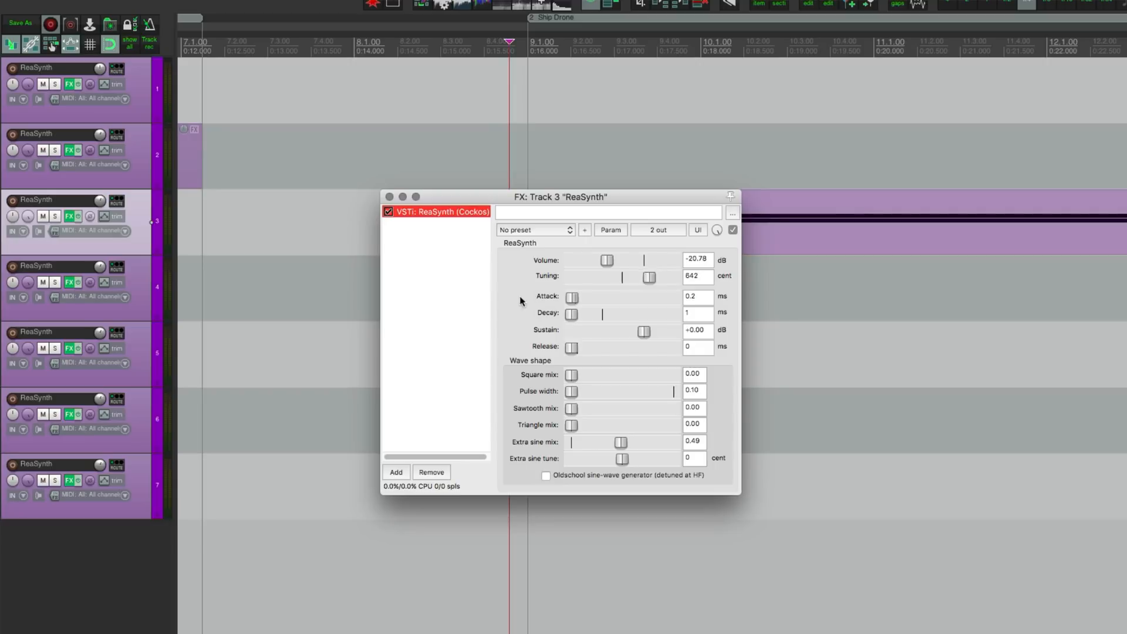
{"action": "left_click_drag", "start_coordinate": [649, 277], "coordinate": [660, 278]}
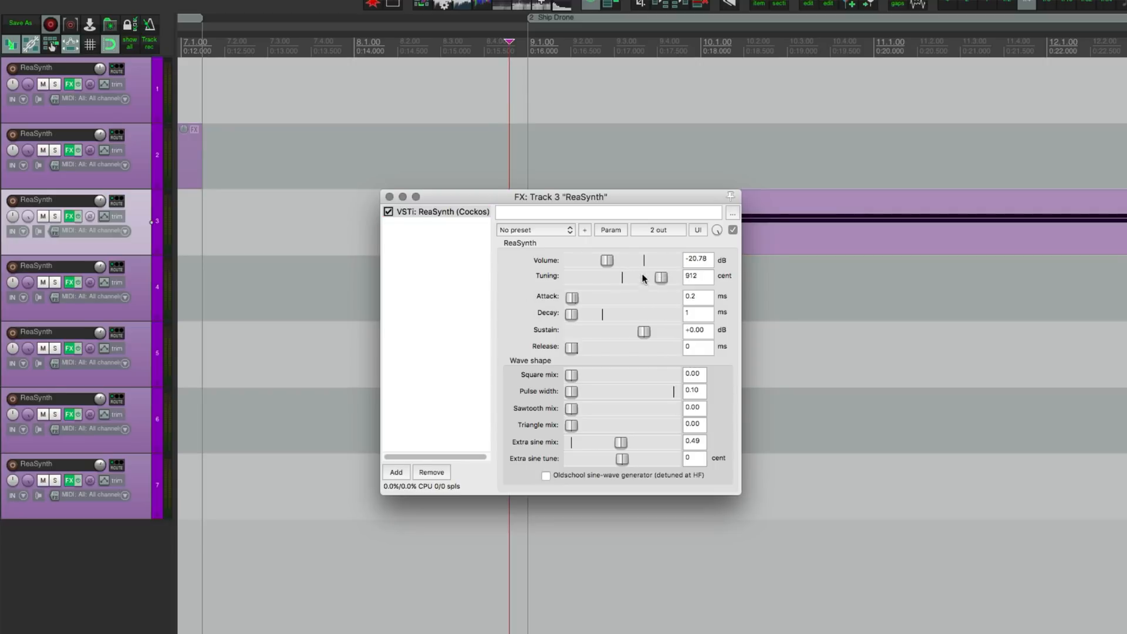
{"action": "right_click", "coordinate": [654, 277]}
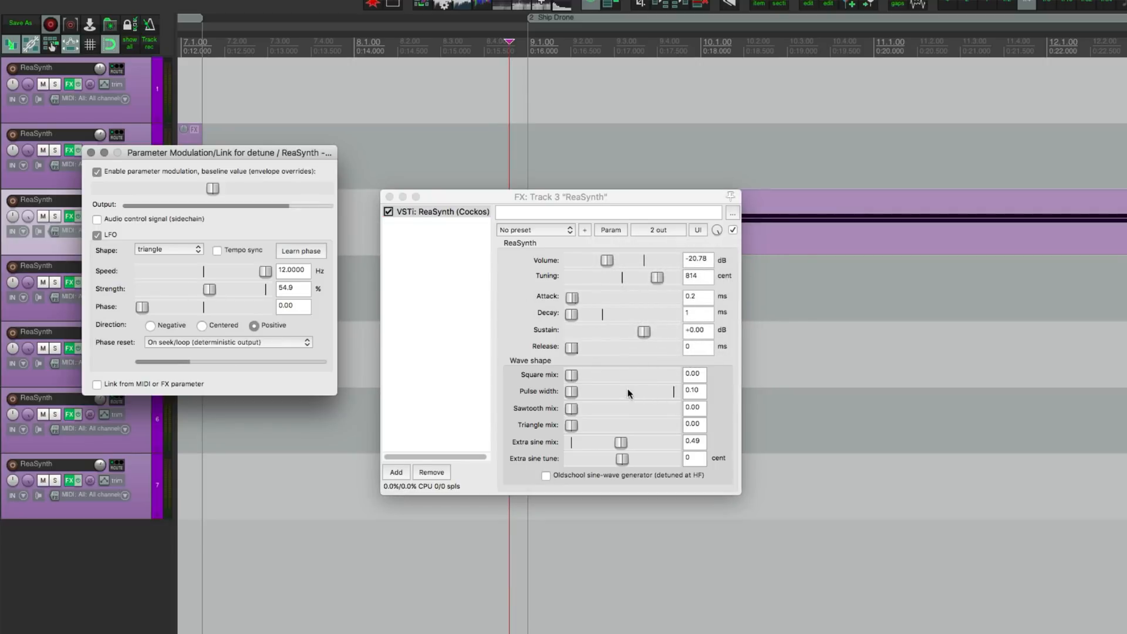
{"action": "left_click_drag", "start_coordinate": [654, 278], "coordinate": [672, 278]}
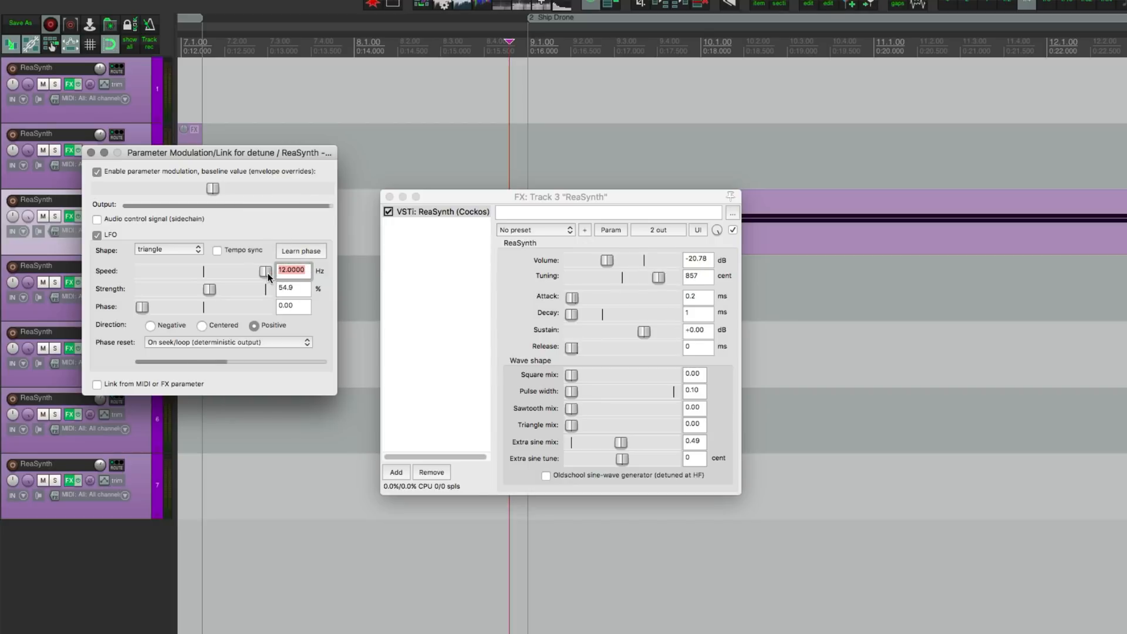
Modulate track 3's tuning with a triangle LFO at 12 Hz speed
{"action": "left_click_drag", "start_coordinate": [654, 276], "coordinate": [672, 276]}
{"action": "type", "text": "8.0000"}
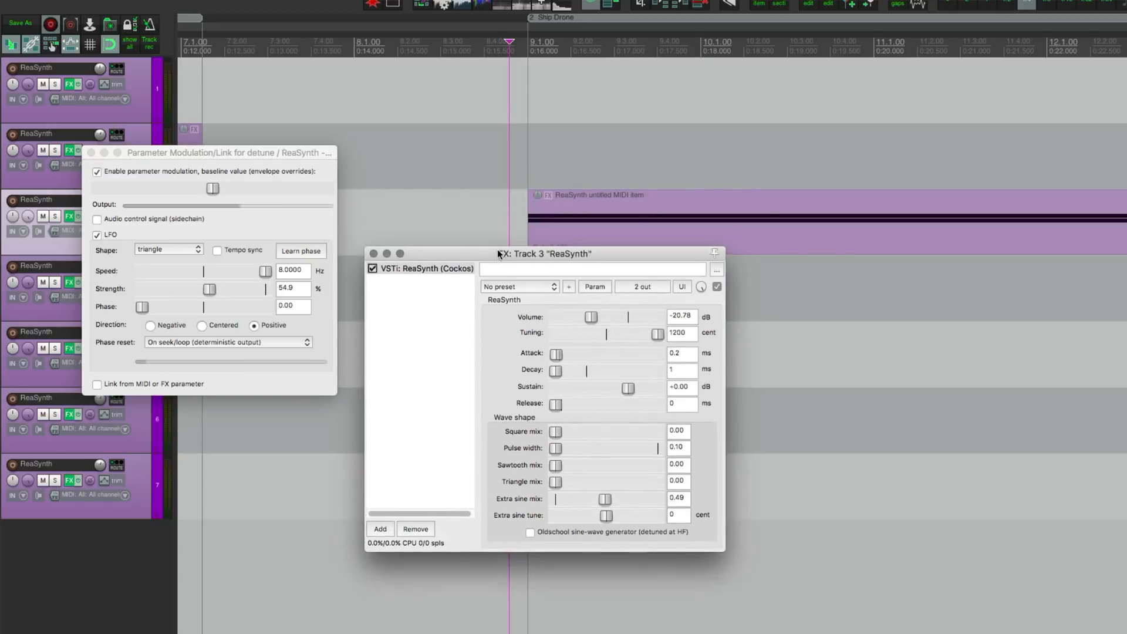
{"action": "left_click_drag", "start_coordinate": [657, 333], "coordinate": [647, 333]}
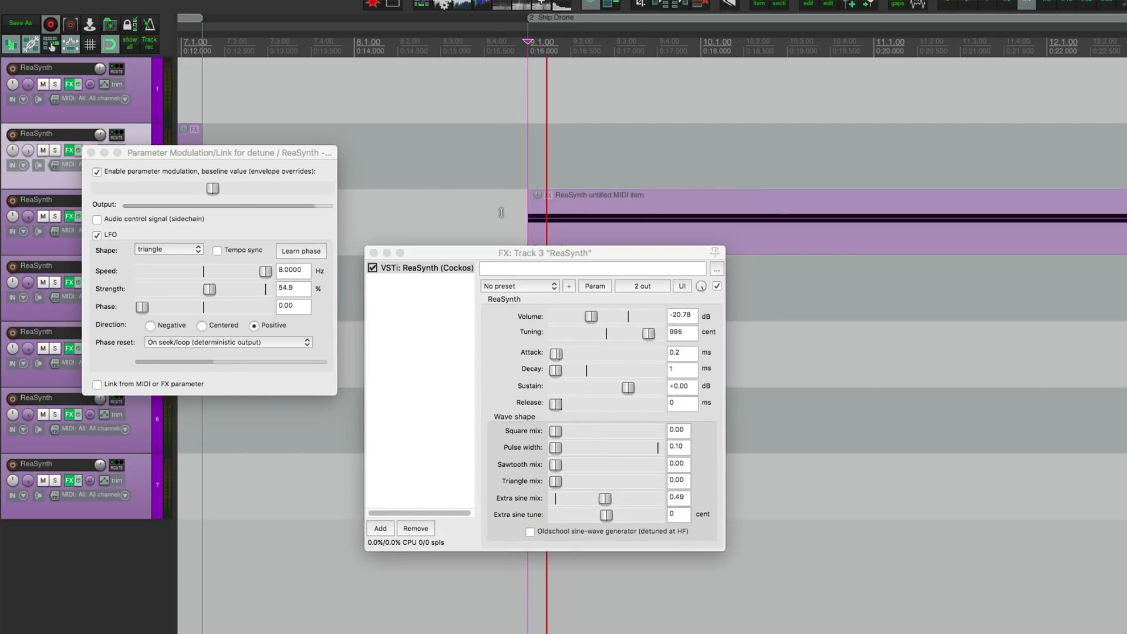
{"action": "left_click_drag", "start_coordinate": [647, 332], "coordinate": [650, 333]}
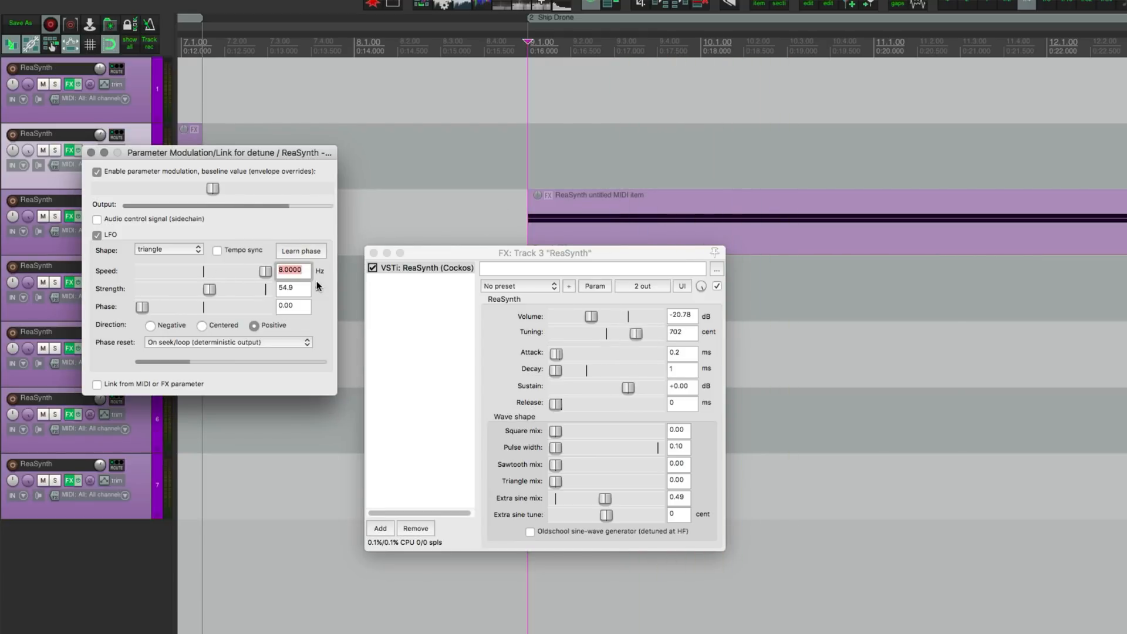
{"action": "type", "text": "12"}
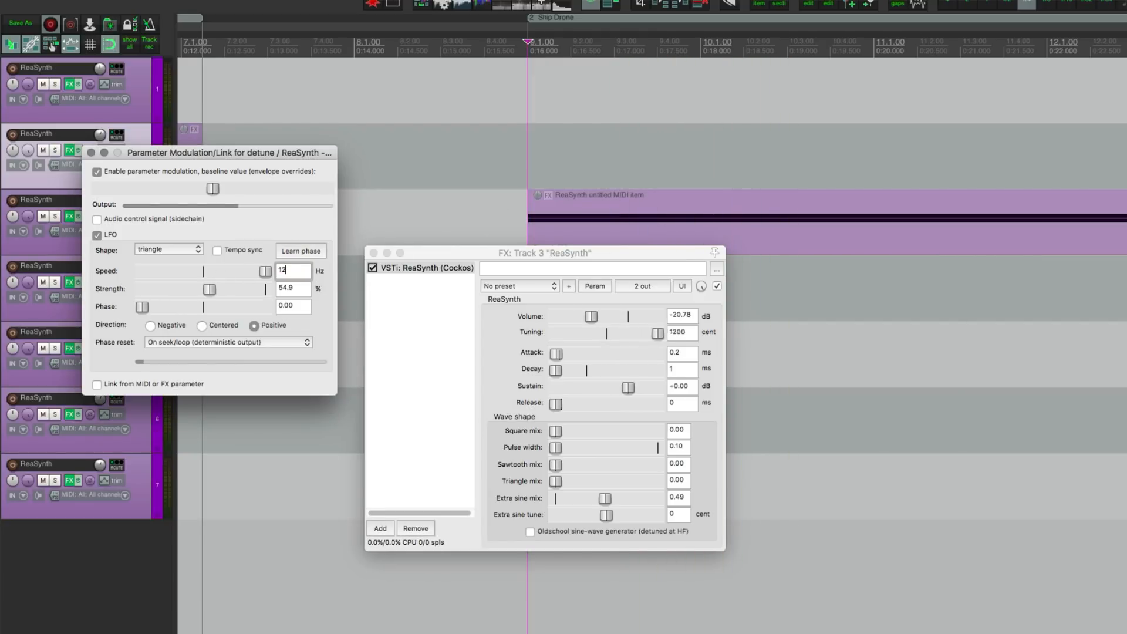
{"action": "left_click_drag", "start_coordinate": [656, 333], "coordinate": [612, 333]}
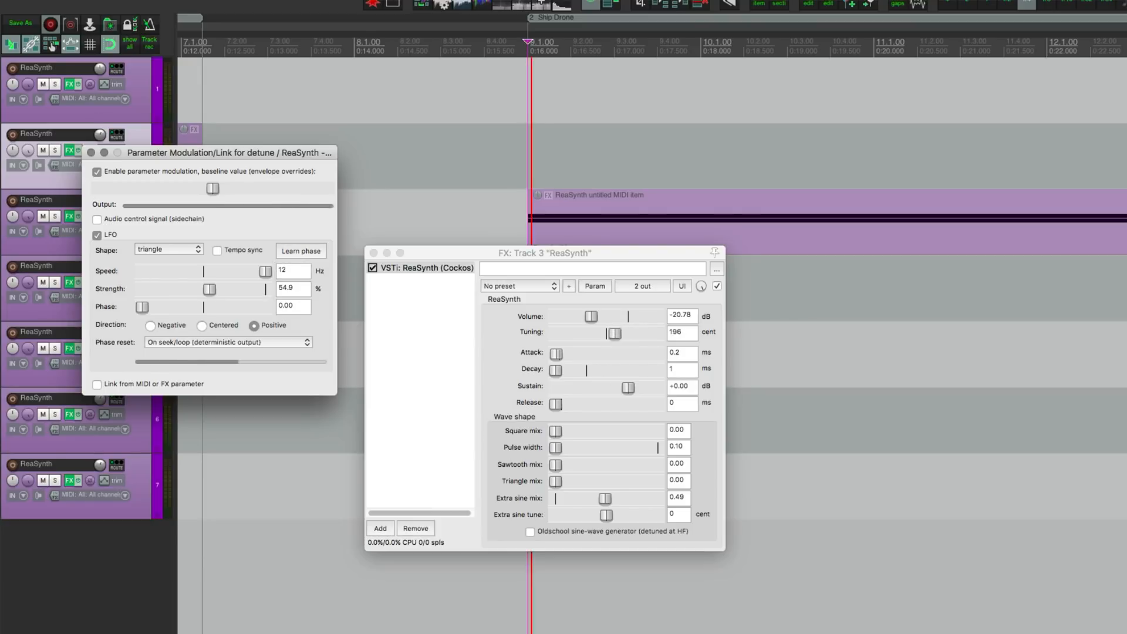
{"action": "left_click_drag", "start_coordinate": [612, 332], "coordinate": [633, 333]}
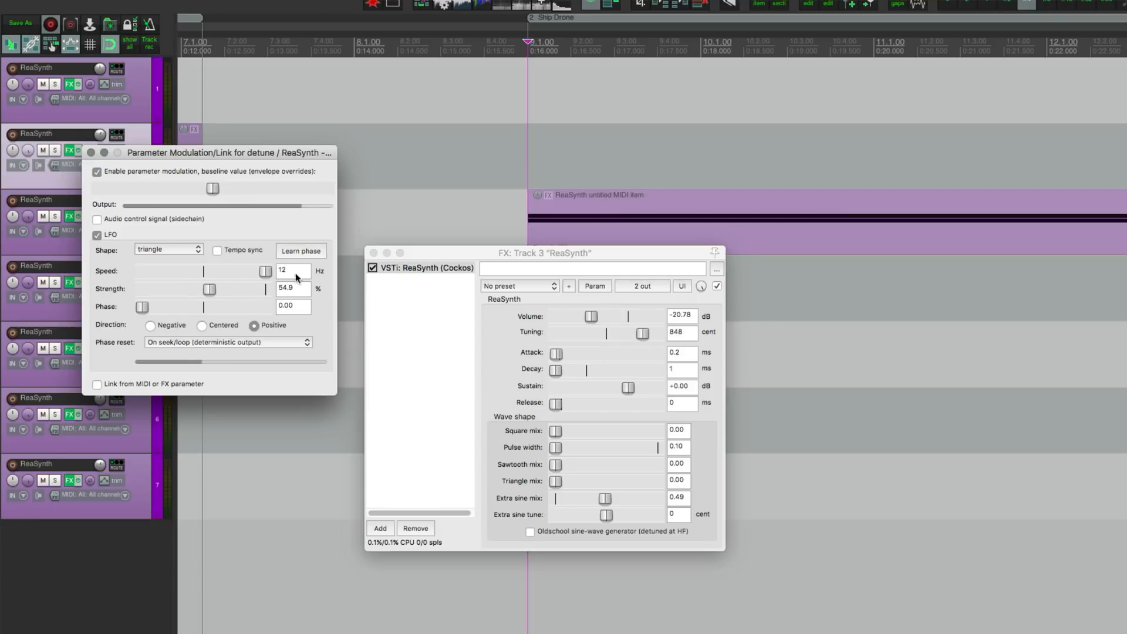
{"action": "left_click_drag", "start_coordinate": [638, 331], "coordinate": [657, 331]}
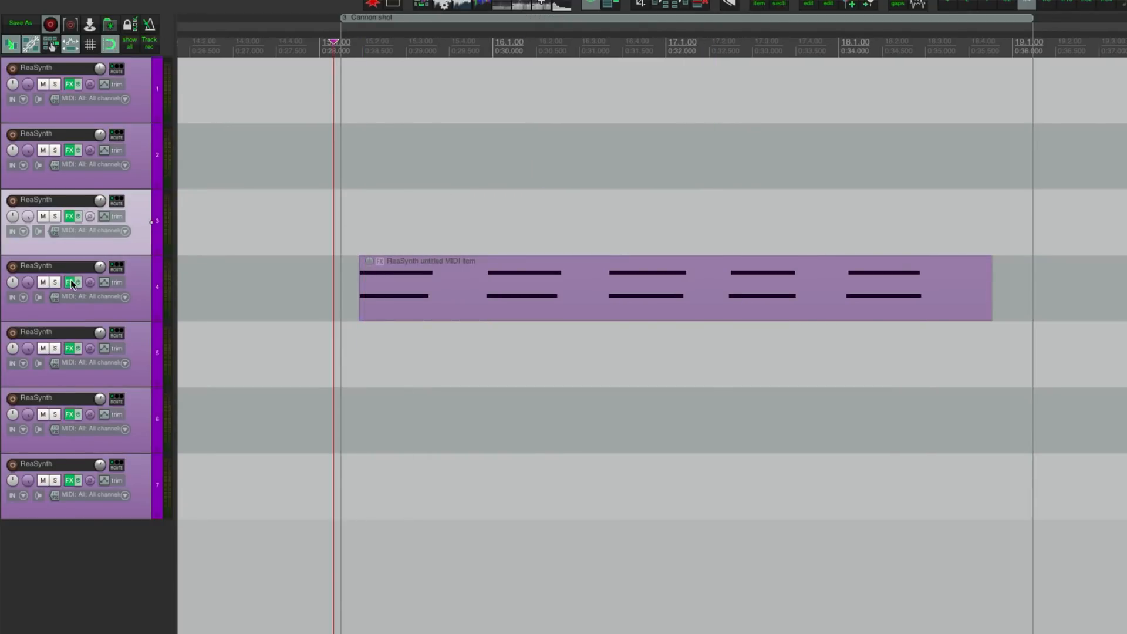
Open track 4's effect chain and adjust a slider in AIR Lo-Fi
{"action": "left_click", "coordinate": [70, 282]}
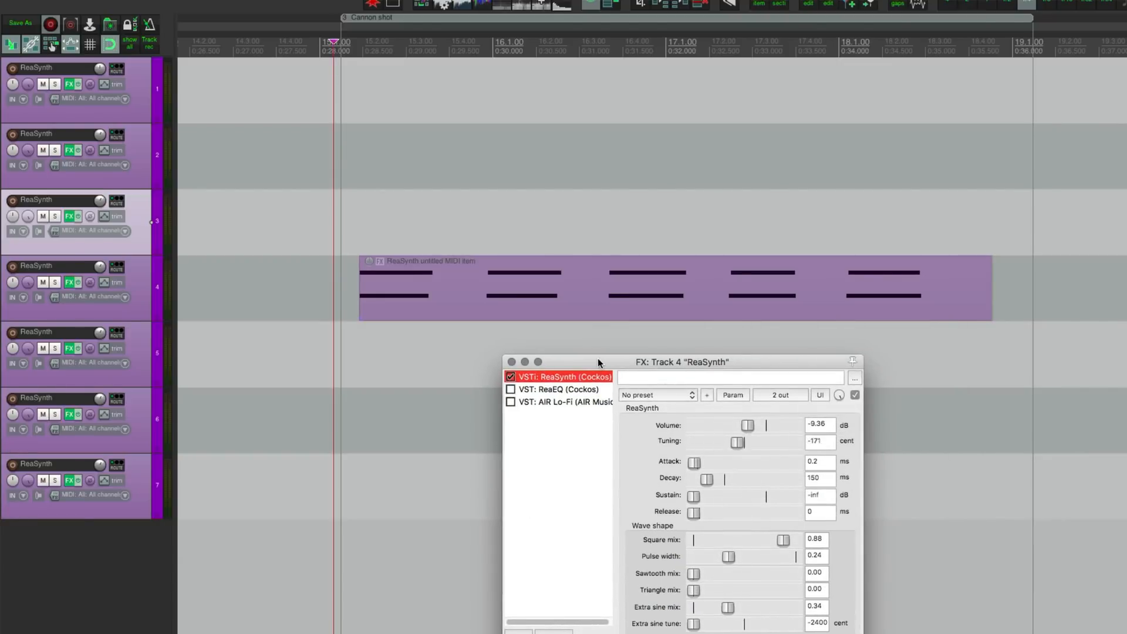
{"action": "left_click", "coordinate": [564, 402]}
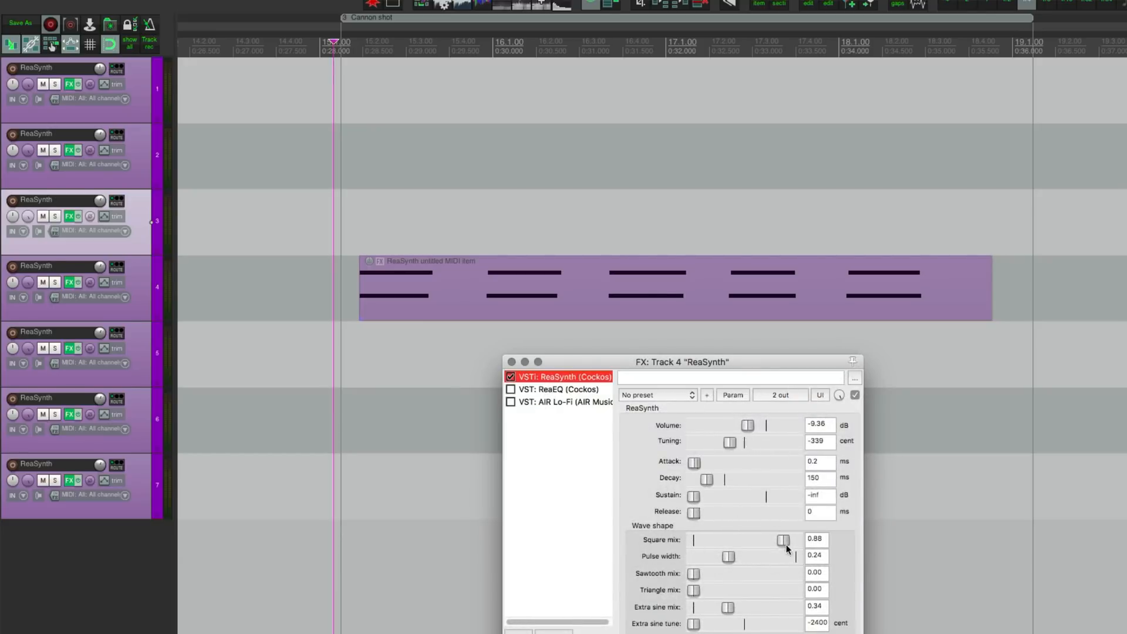
{"action": "left_click_drag", "start_coordinate": [730, 441], "coordinate": [755, 442]}
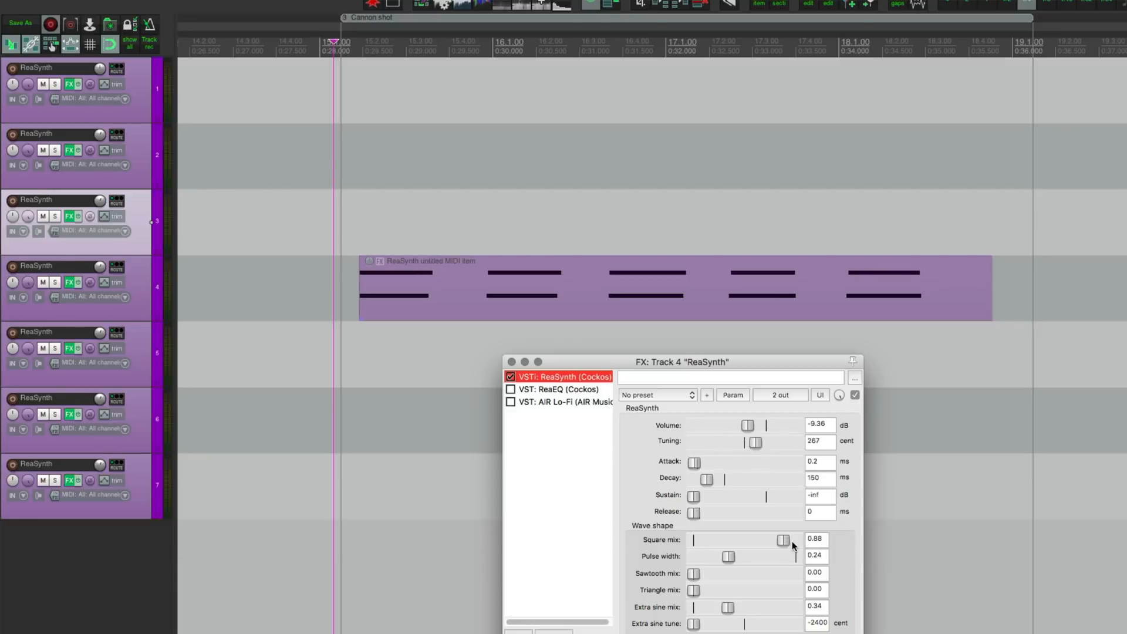
{"action": "left_click_drag", "start_coordinate": [753, 441], "coordinate": [736, 442]}
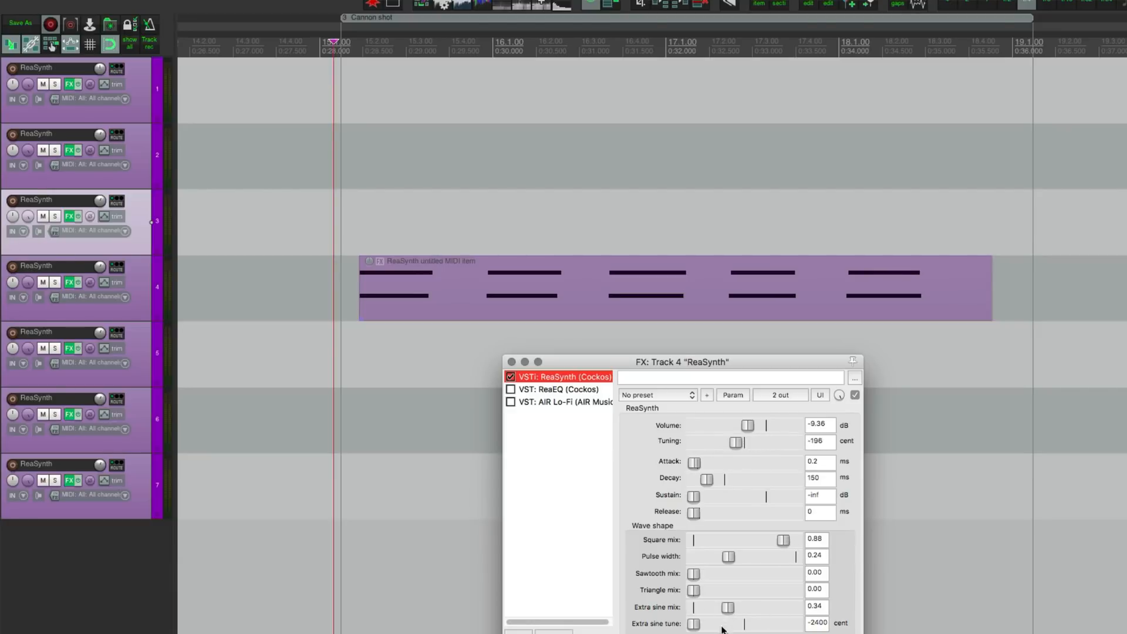
{"action": "left_click_drag", "start_coordinate": [736, 440], "coordinate": [726, 441]}
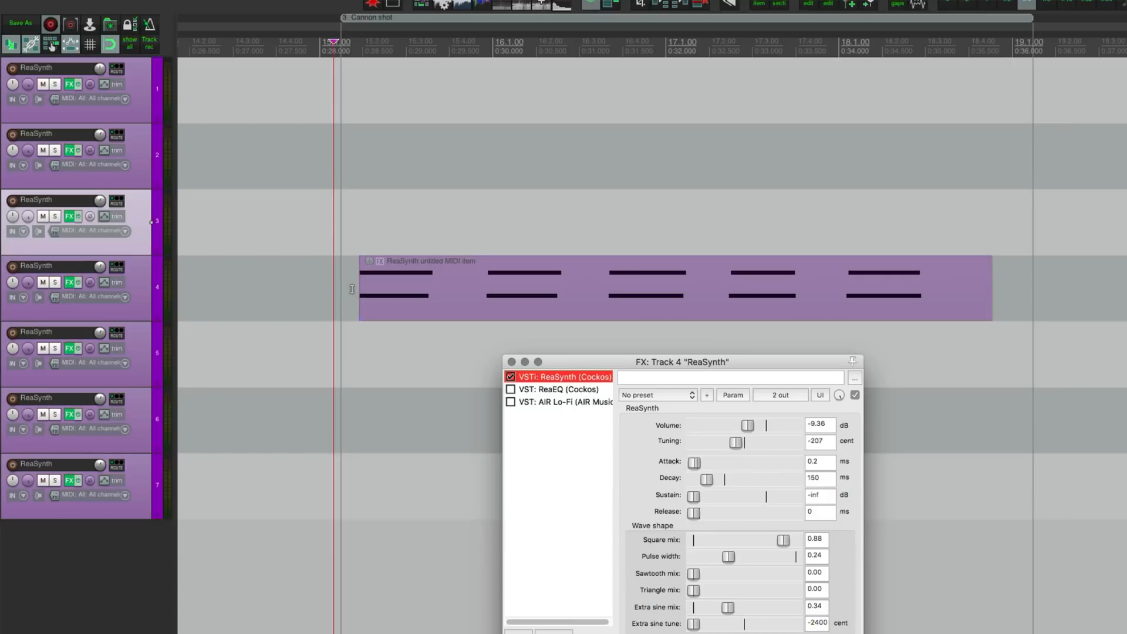
{"action": "left_click_drag", "start_coordinate": [736, 441], "coordinate": [766, 442]}
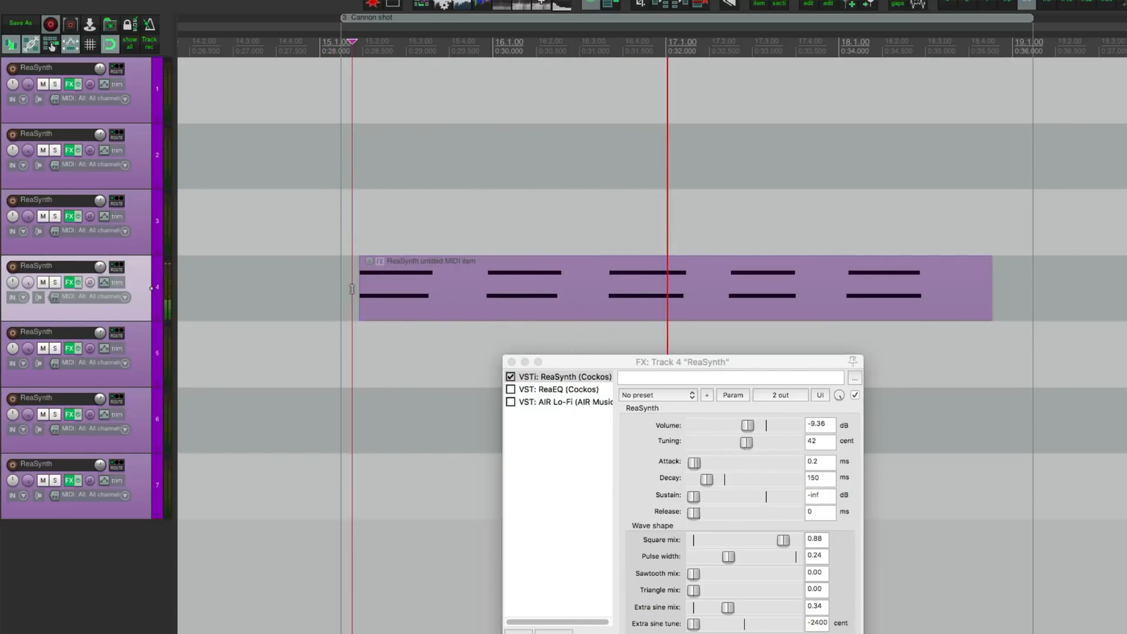
{"action": "left_click_drag", "start_coordinate": [746, 442], "coordinate": [763, 442]}
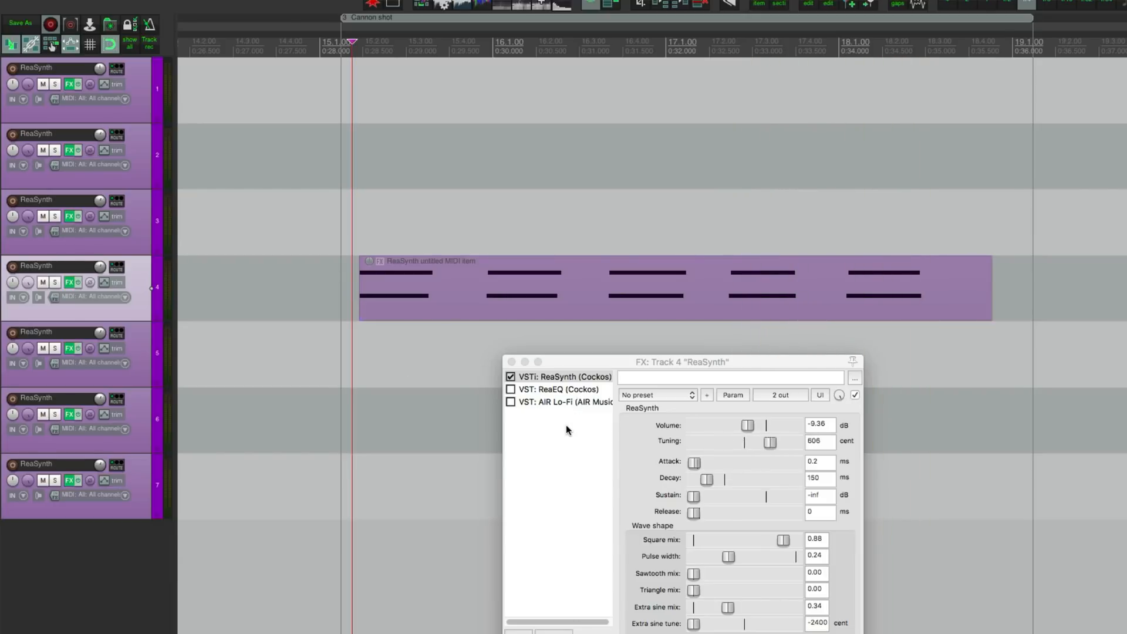
{"action": "left_click_drag", "start_coordinate": [770, 442], "coordinate": [729, 441]}
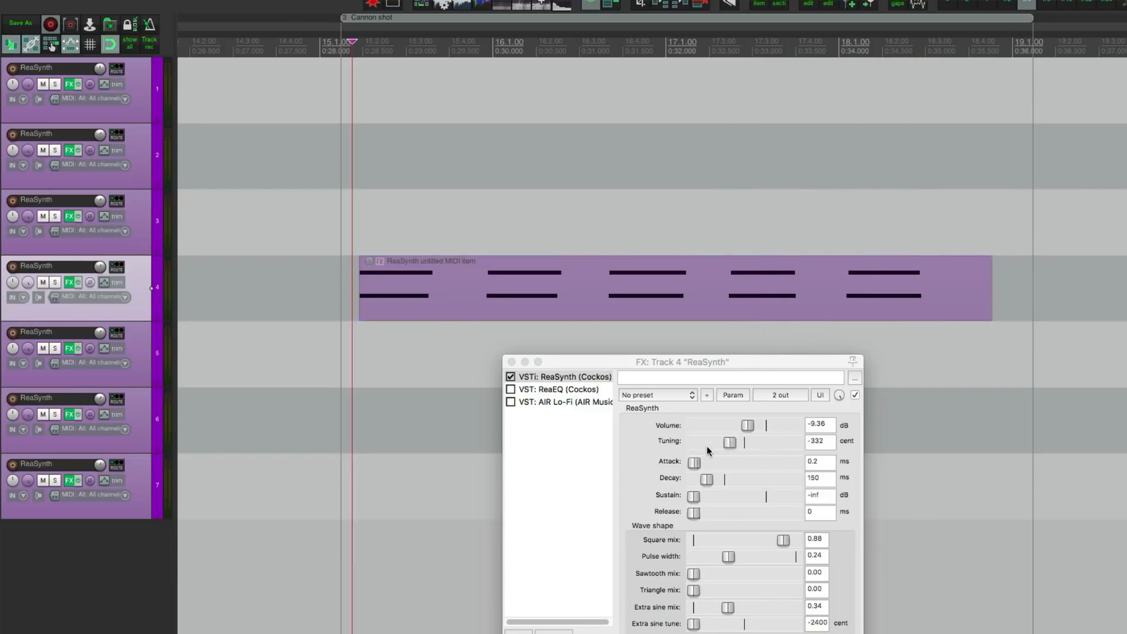
Finish the Lo-Fi tweak, view ReaEQ's 7.4 dB boost at 149.5 Hz, return to Lo-Fi
{"action": "left_click_drag", "start_coordinate": [728, 441], "coordinate": [740, 441]}
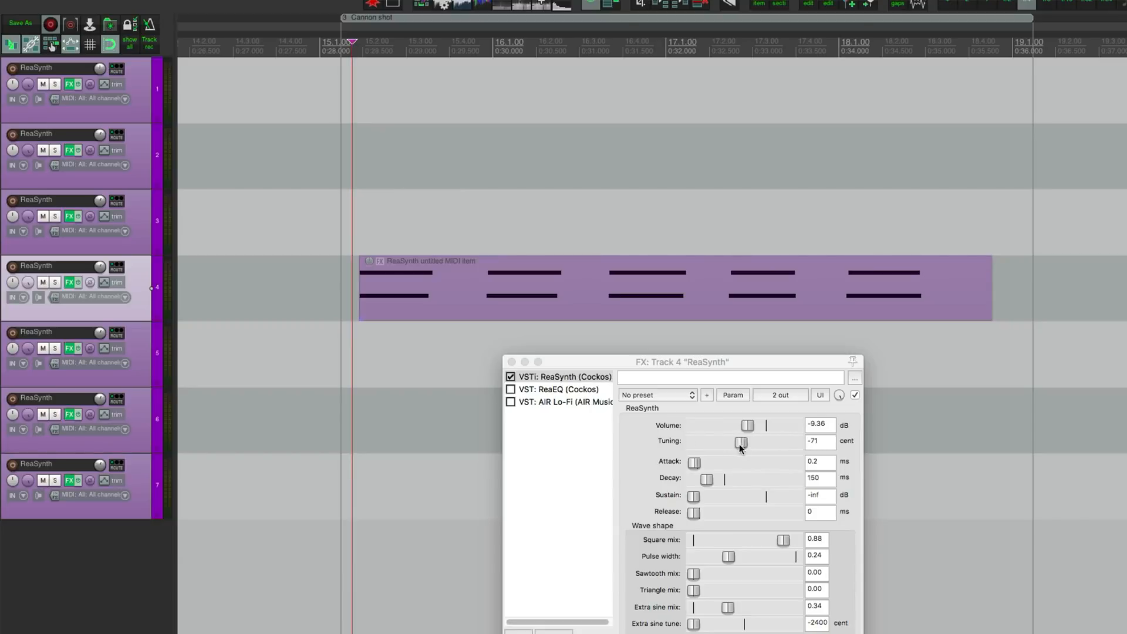
{"action": "left_click_drag", "start_coordinate": [740, 441], "coordinate": [756, 441]}
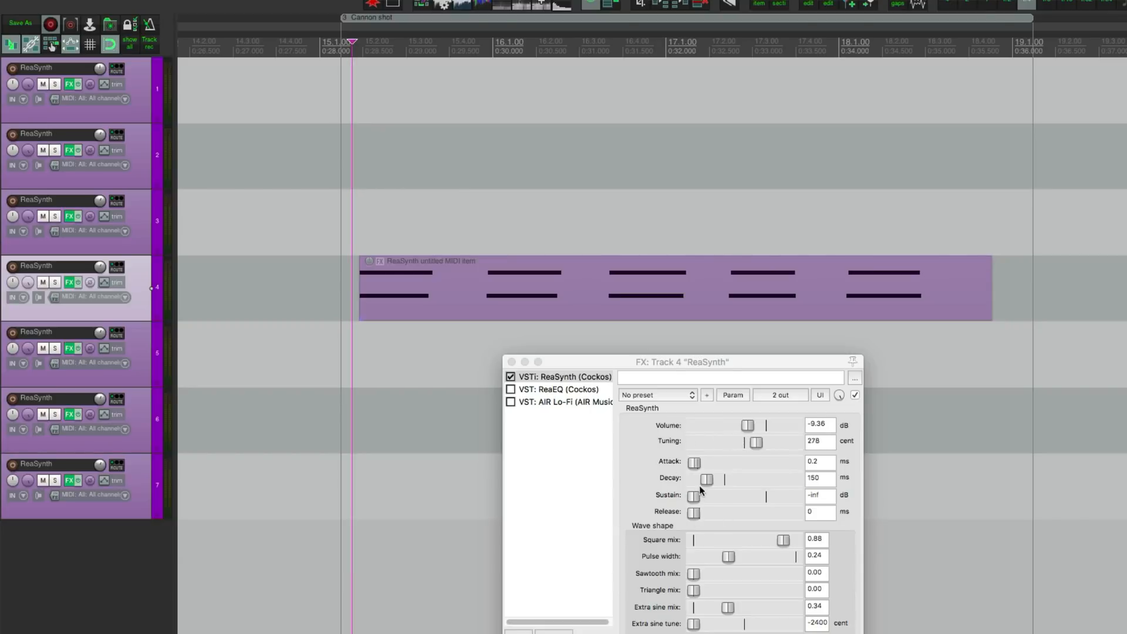
{"action": "left_click_drag", "start_coordinate": [755, 441], "coordinate": [749, 441]}
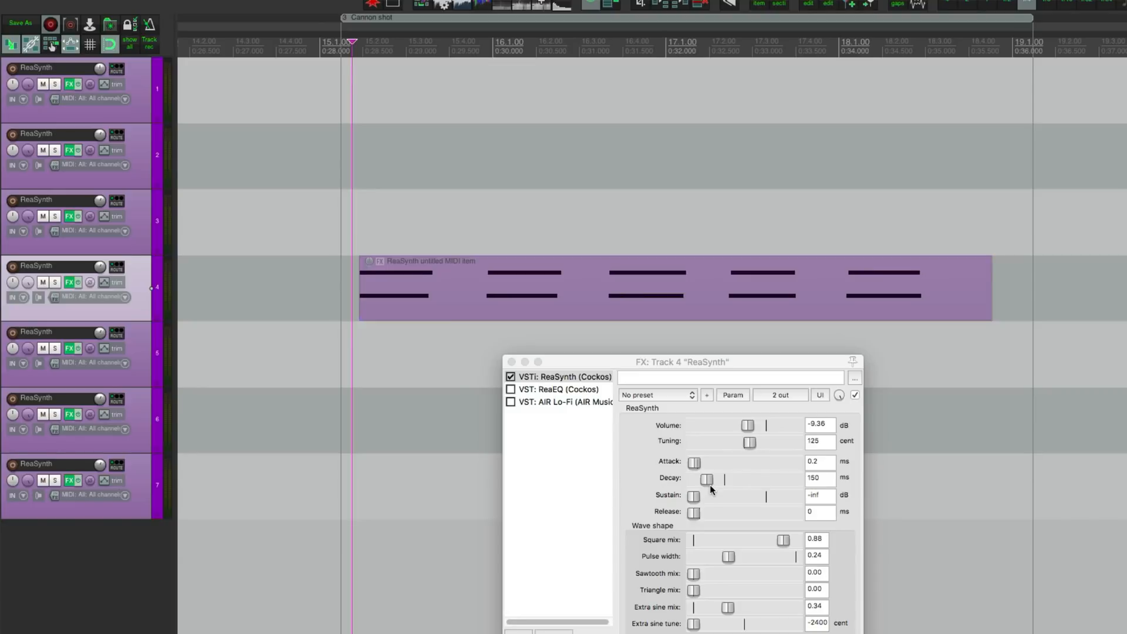
{"action": "left_click_drag", "start_coordinate": [750, 441], "coordinate": [716, 442]}
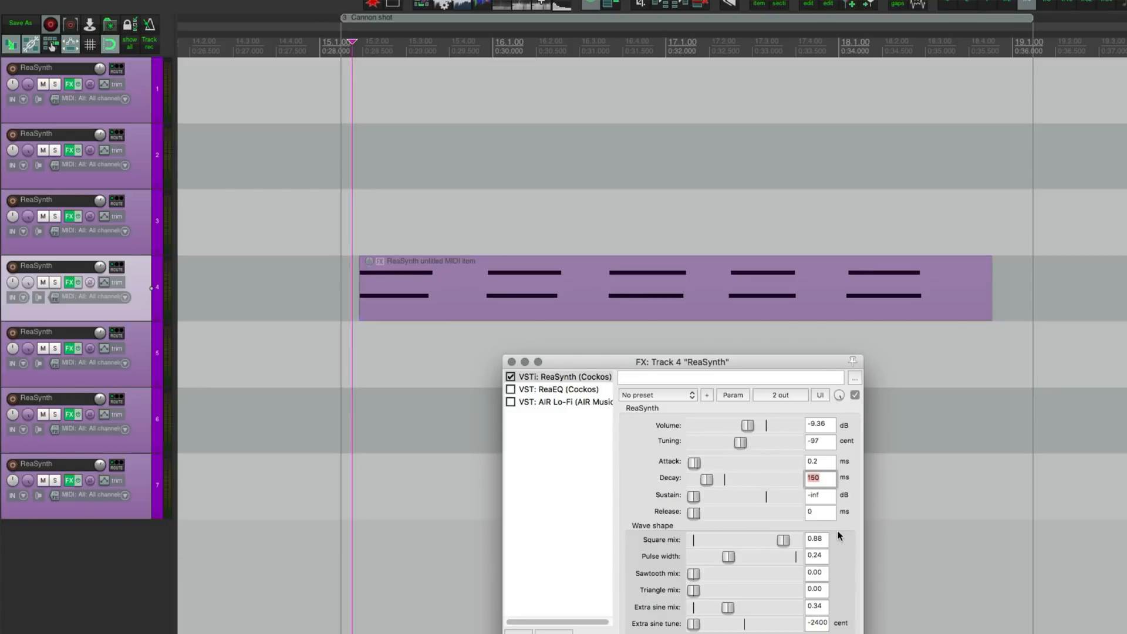
{"action": "left_click_drag", "start_coordinate": [742, 441], "coordinate": [765, 442]}
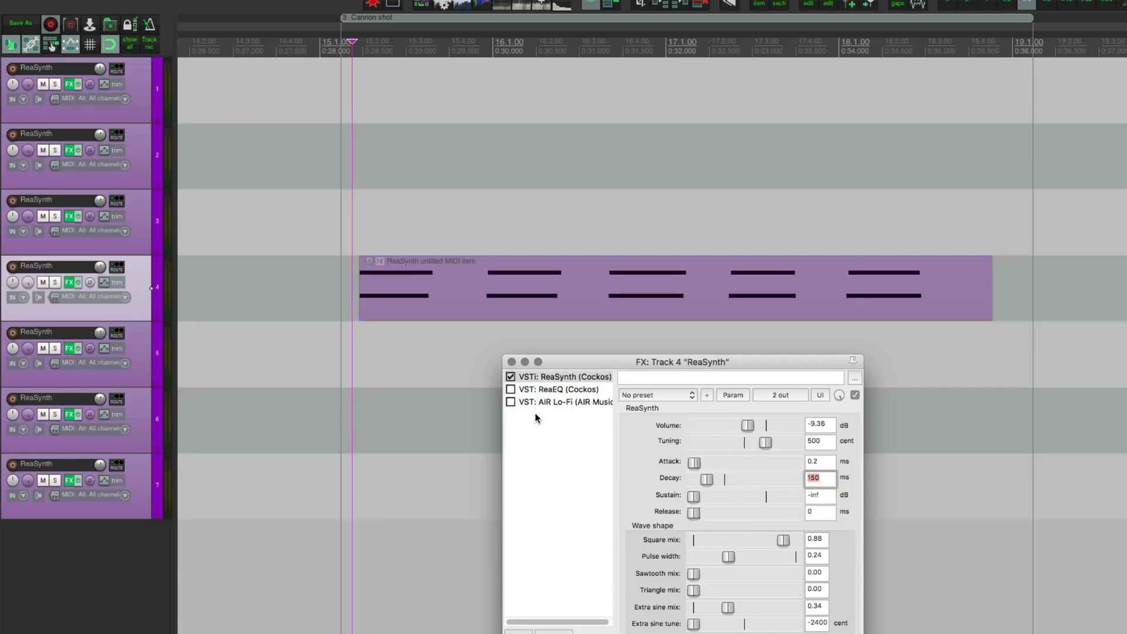
{"action": "left_click", "coordinate": [560, 388]}
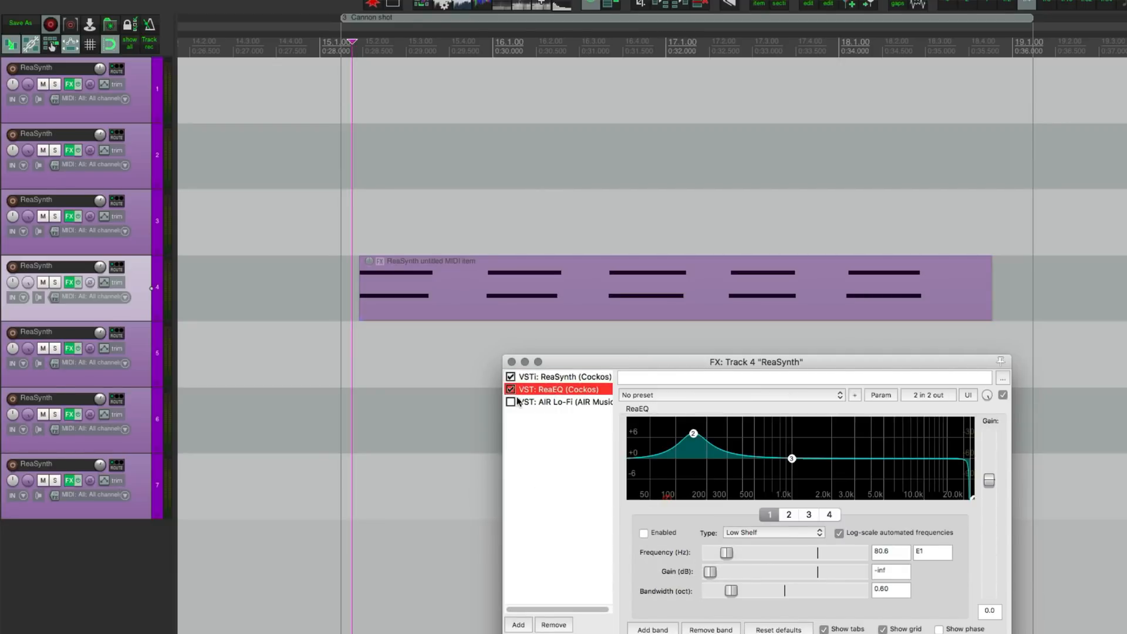
{"action": "mouse_move", "coordinate": [807, 542]}
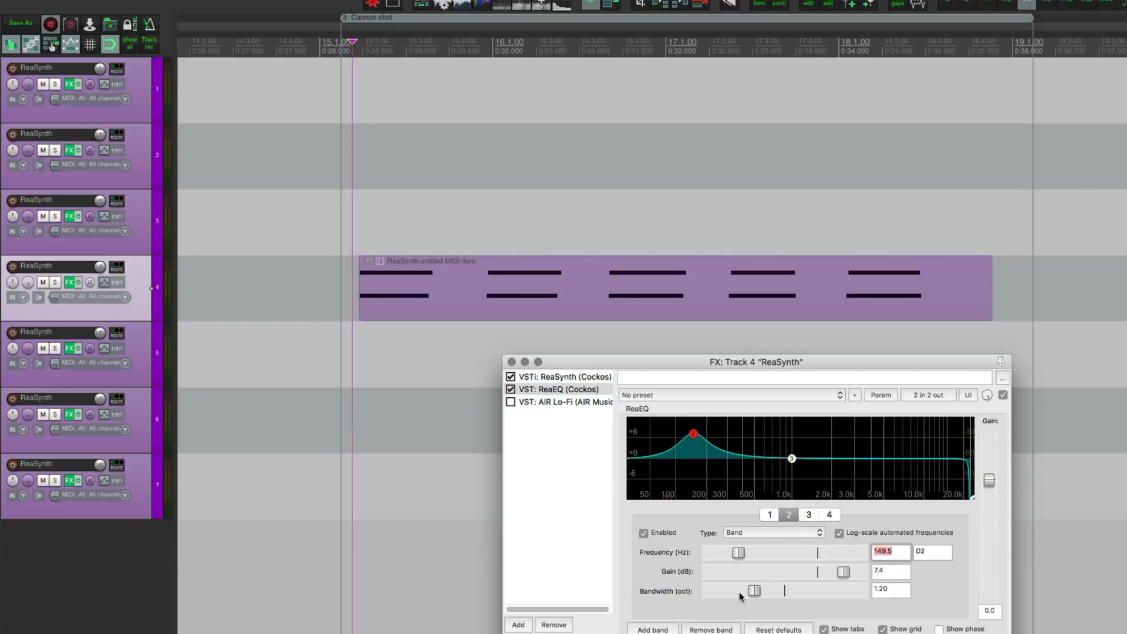
{"action": "left_click", "coordinate": [563, 401]}
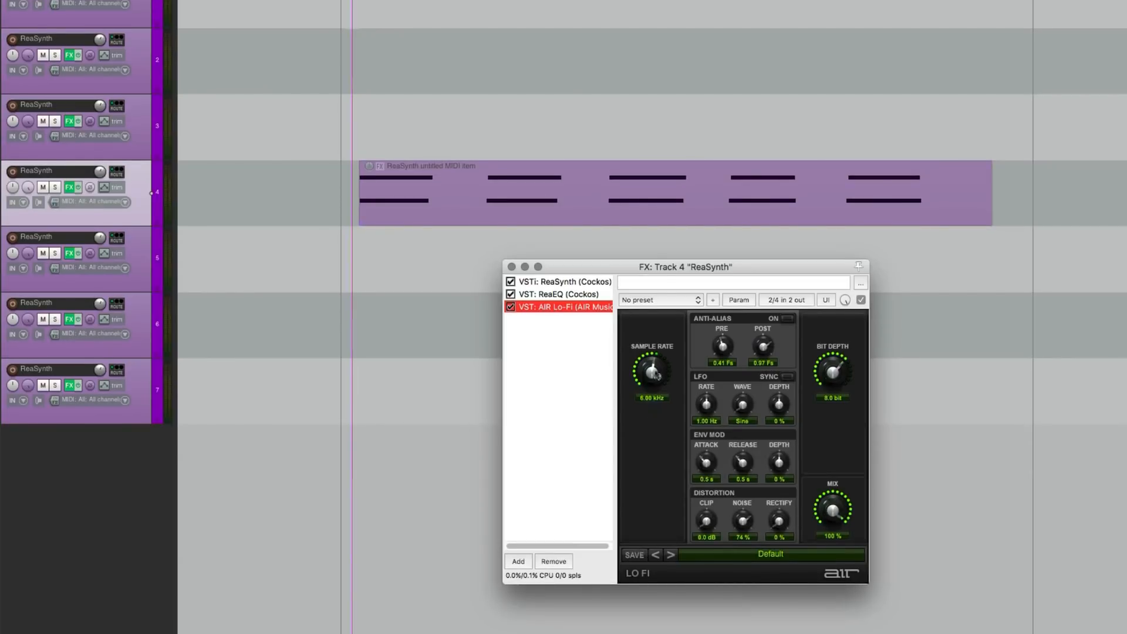
{"action": "mouse_move", "coordinate": [855, 369]}
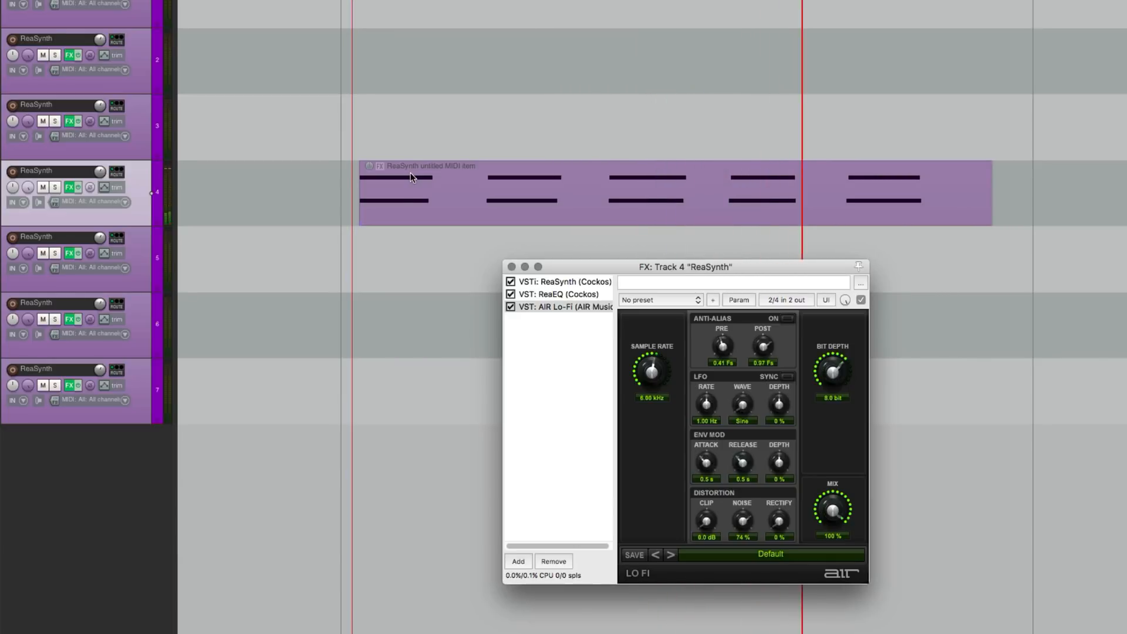
{"action": "mouse_move", "coordinate": [553, 329]}
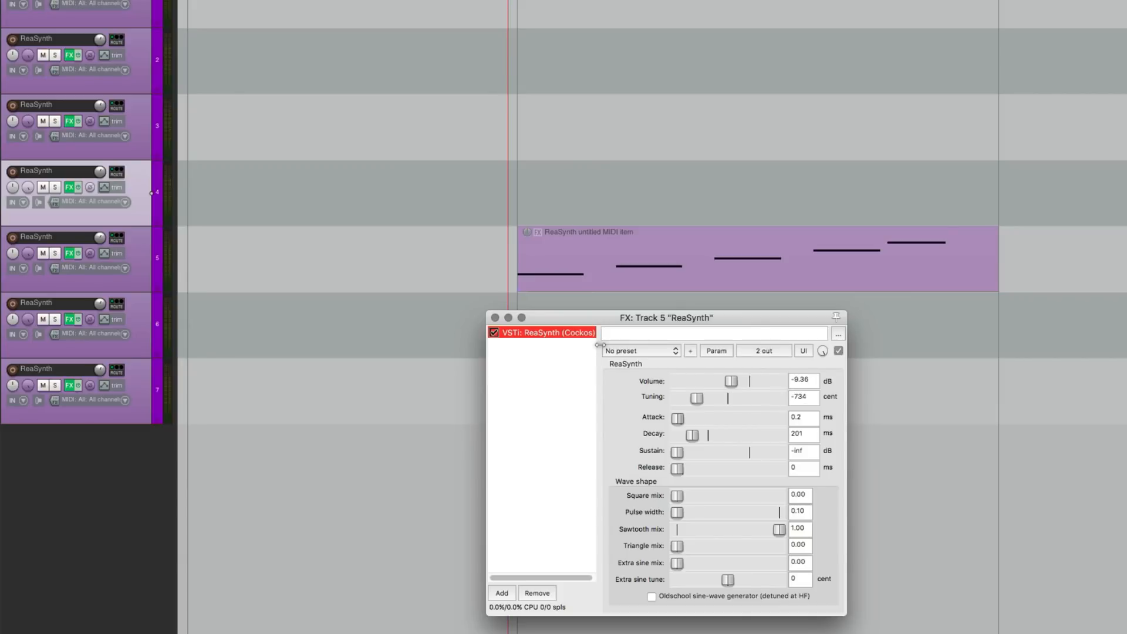
{"action": "left_click_drag", "start_coordinate": [694, 397], "coordinate": [699, 397]}
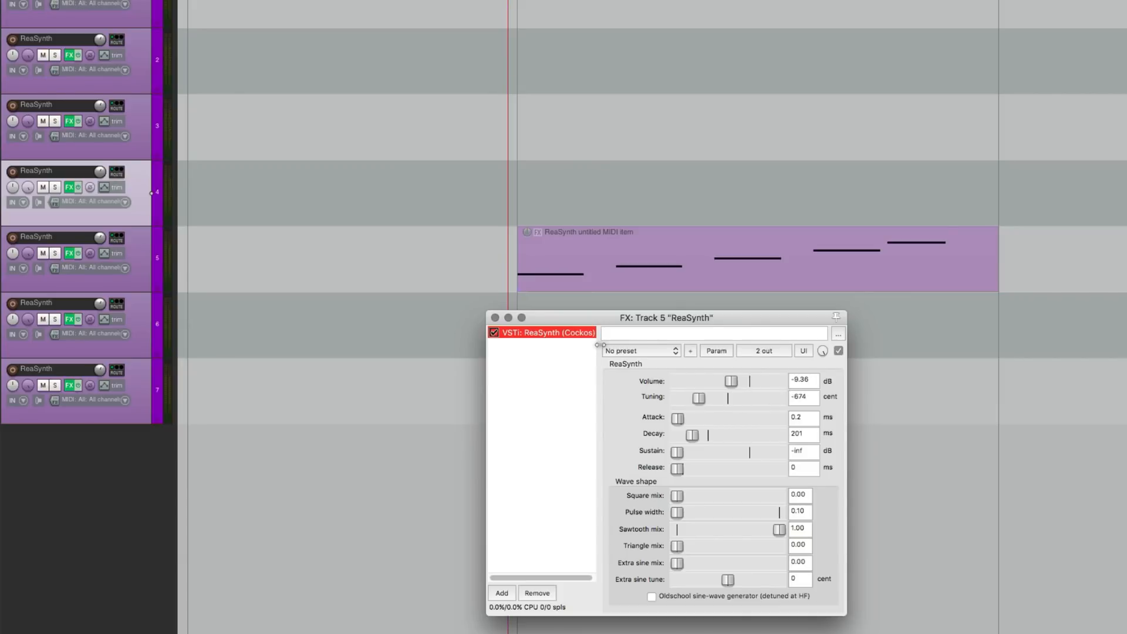
{"action": "left_click_drag", "start_coordinate": [701, 397], "coordinate": [692, 398]}
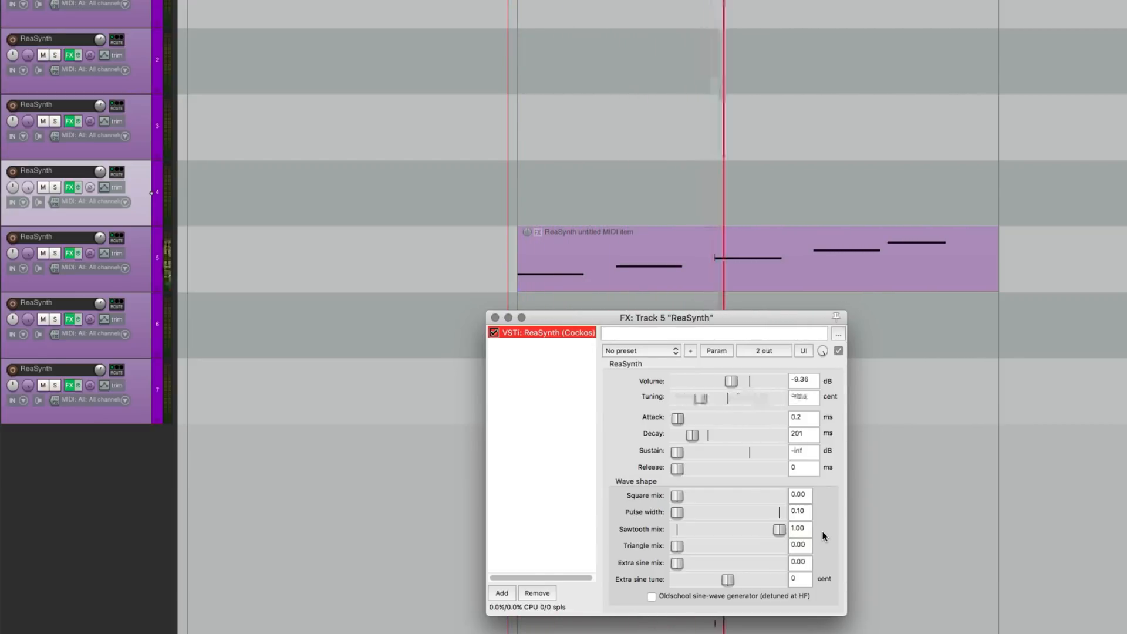
{"action": "left_click_drag", "start_coordinate": [730, 397], "coordinate": [701, 397]}
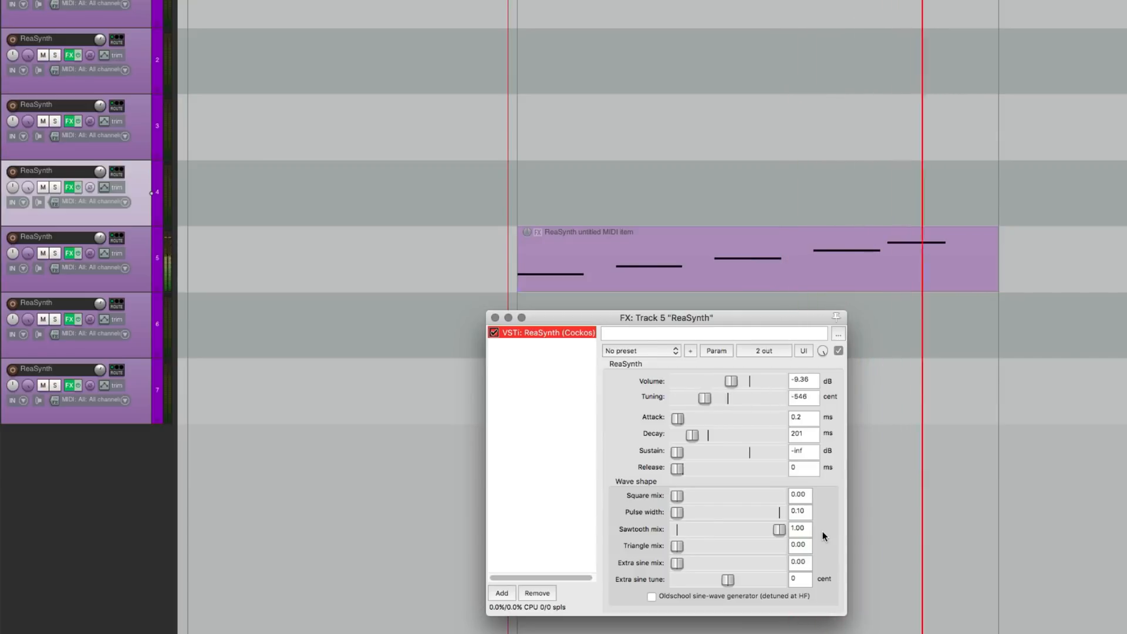
{"action": "left_click_drag", "start_coordinate": [704, 397], "coordinate": [724, 398]}
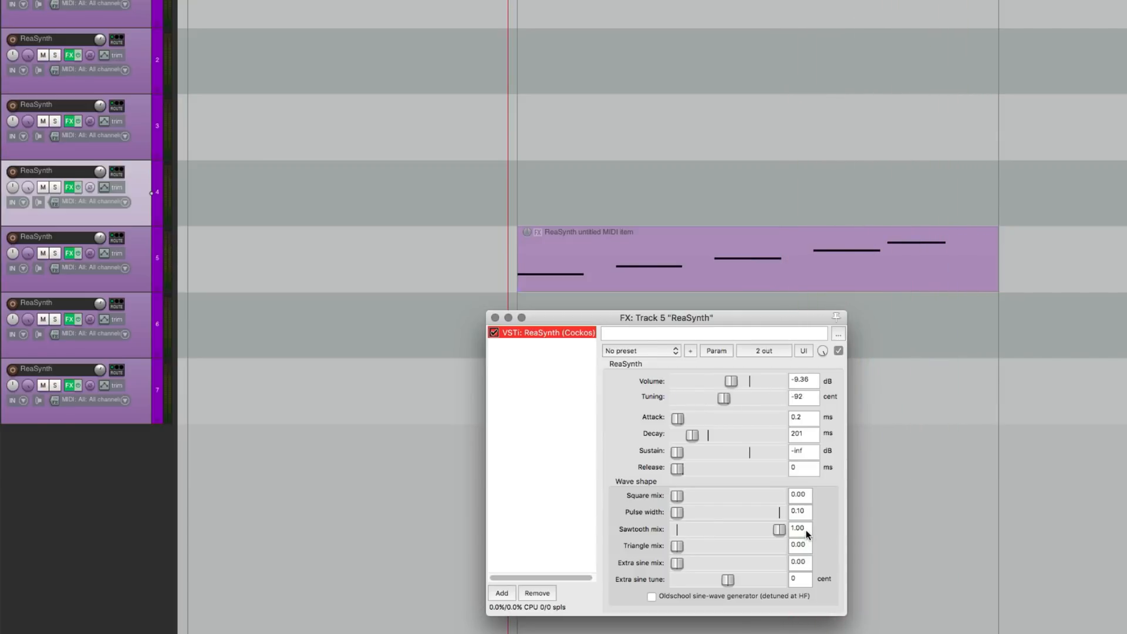
{"action": "left_click_drag", "start_coordinate": [723, 398], "coordinate": [688, 397]}
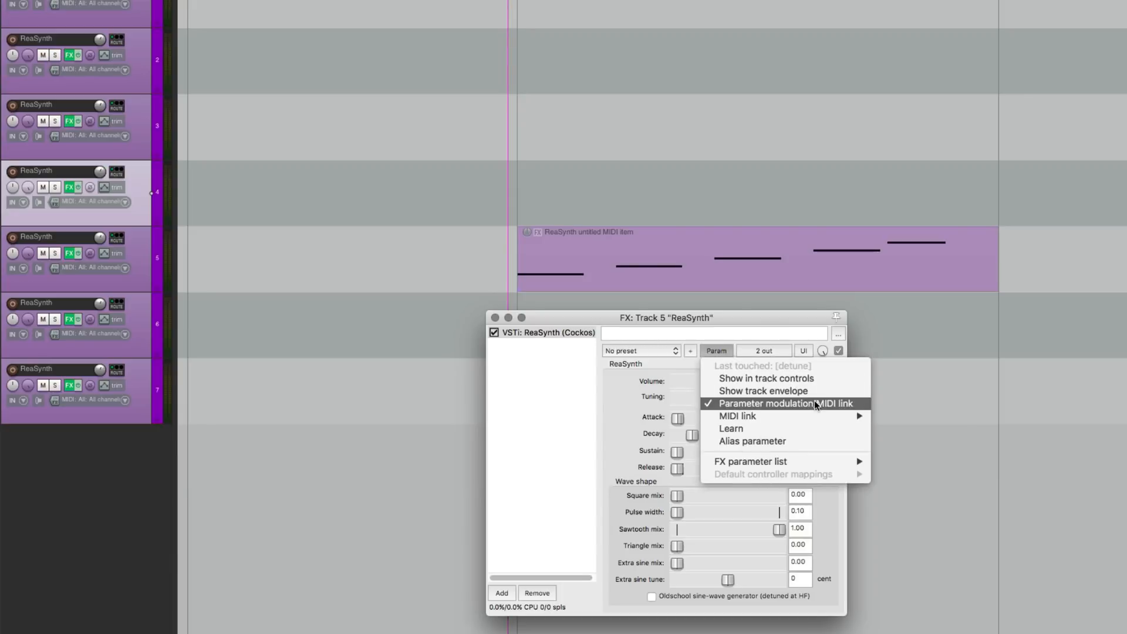
Open track 5's tuning modulation settings (saw LFO, 8 Hz, 100% strength) and try a slider
{"action": "left_click", "coordinate": [773, 403]}
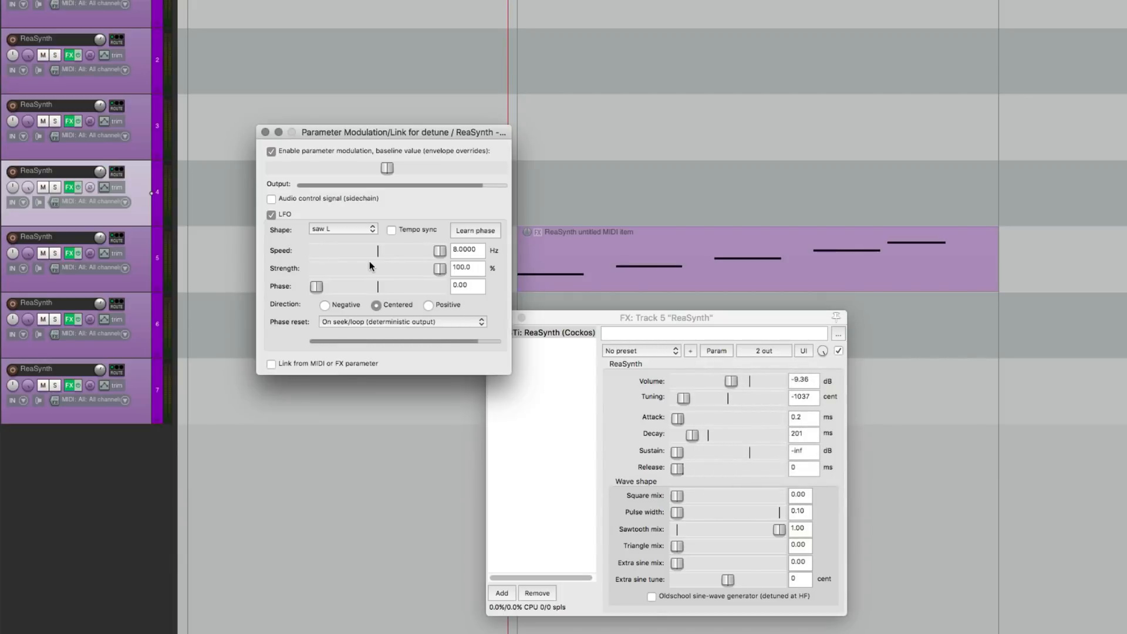
{"action": "left_click_drag", "start_coordinate": [681, 398], "coordinate": [756, 397]}
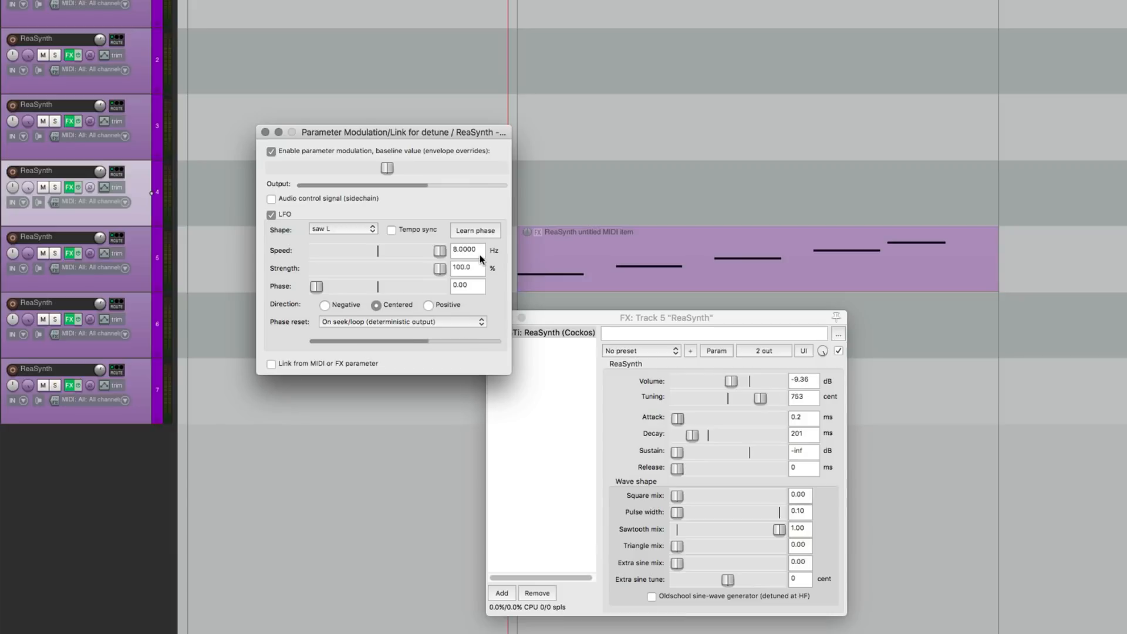
{"action": "left_click_drag", "start_coordinate": [756, 398], "coordinate": [695, 398]}
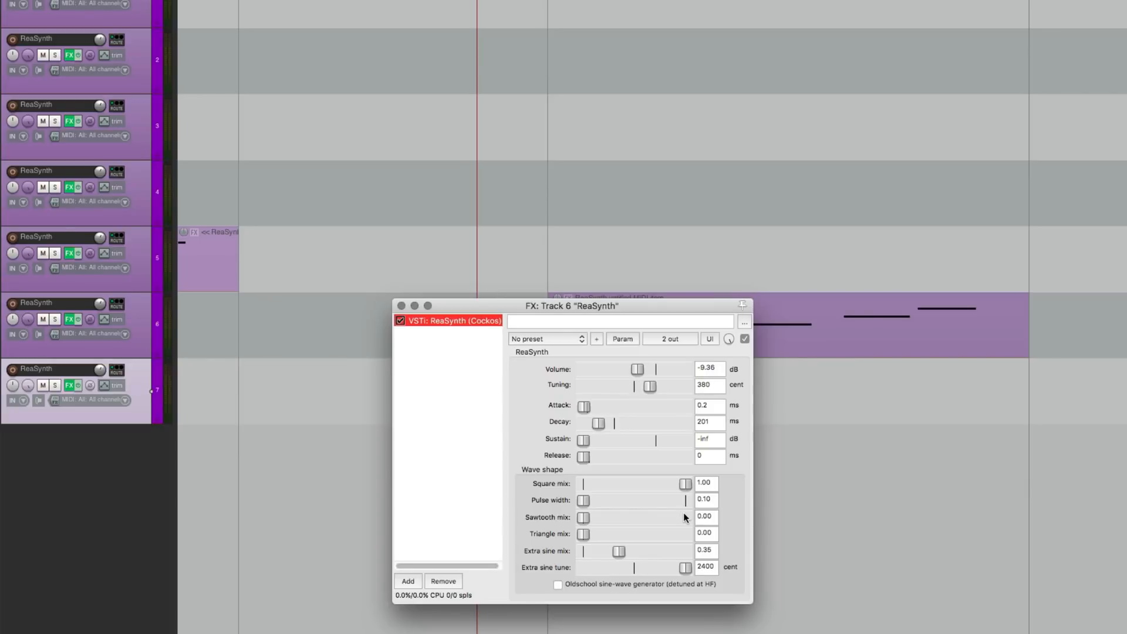
Move Track 6's ReaSynth tuning slider back and forth
{"action": "left_click_drag", "start_coordinate": [648, 386], "coordinate": [644, 386]}
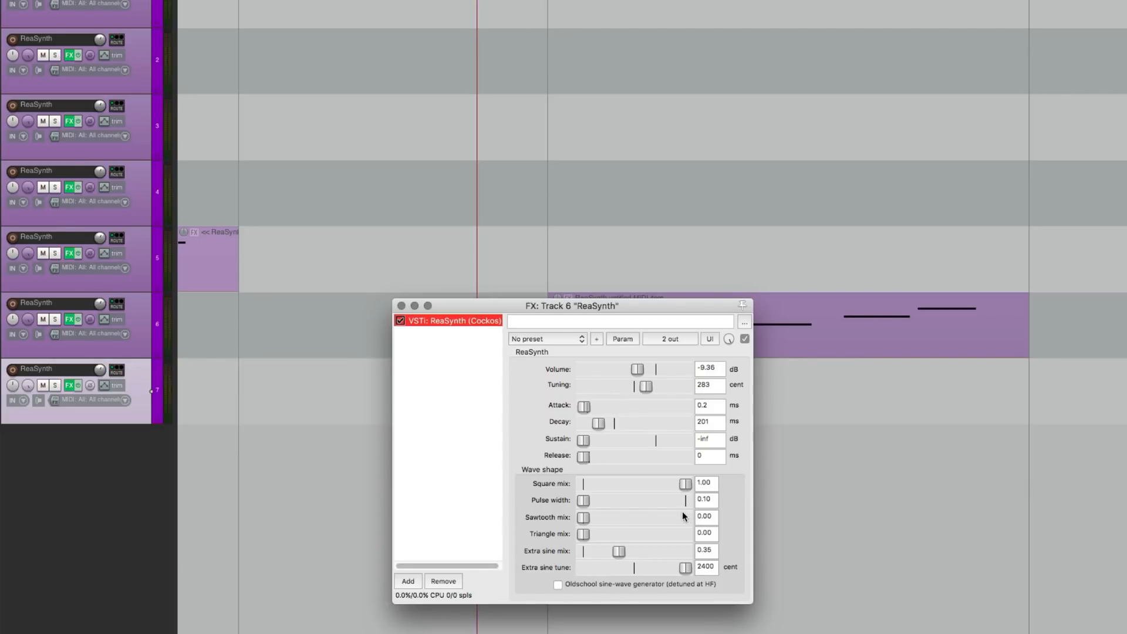
{"action": "left_click_drag", "start_coordinate": [643, 386], "coordinate": [627, 387]}
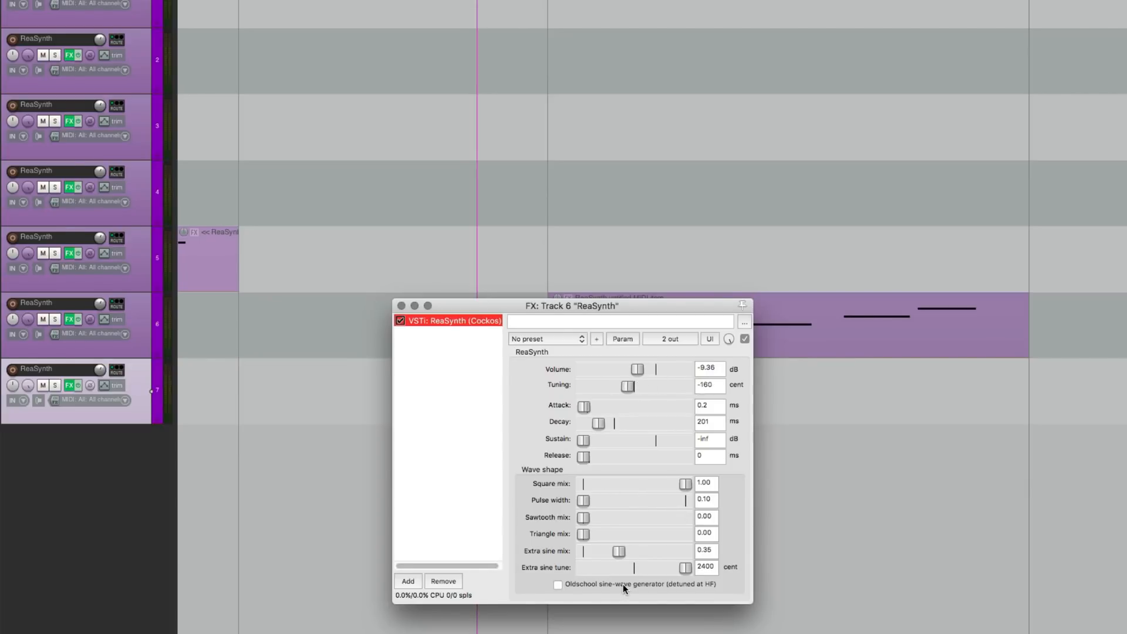
{"action": "left_click_drag", "start_coordinate": [627, 386], "coordinate": [653, 386]}
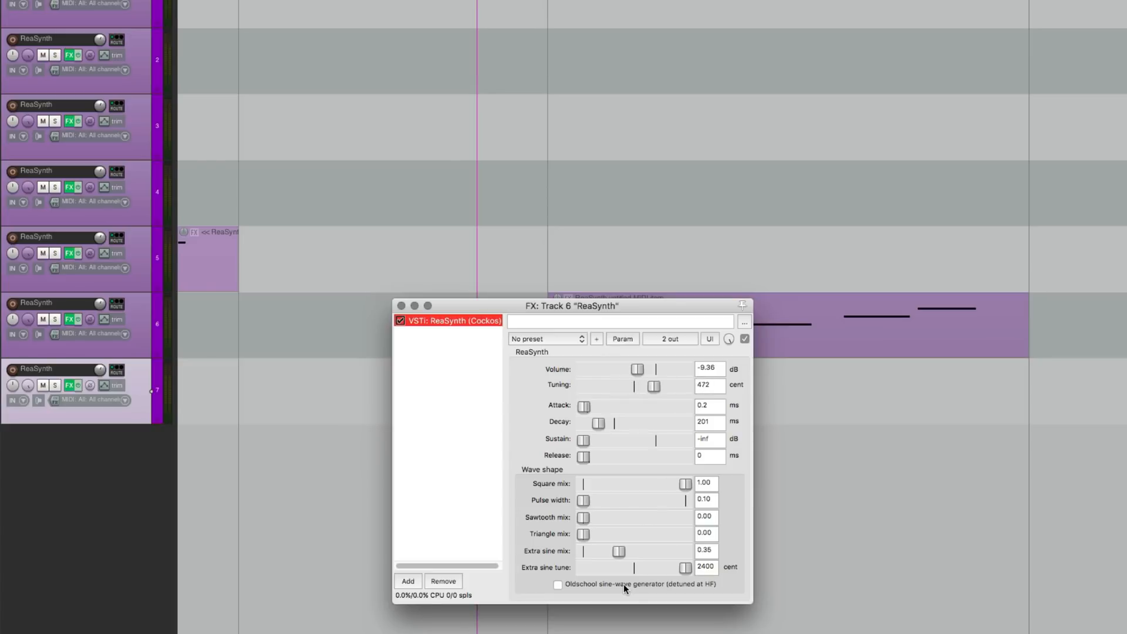
{"action": "left_click_drag", "start_coordinate": [652, 386], "coordinate": [644, 386]}
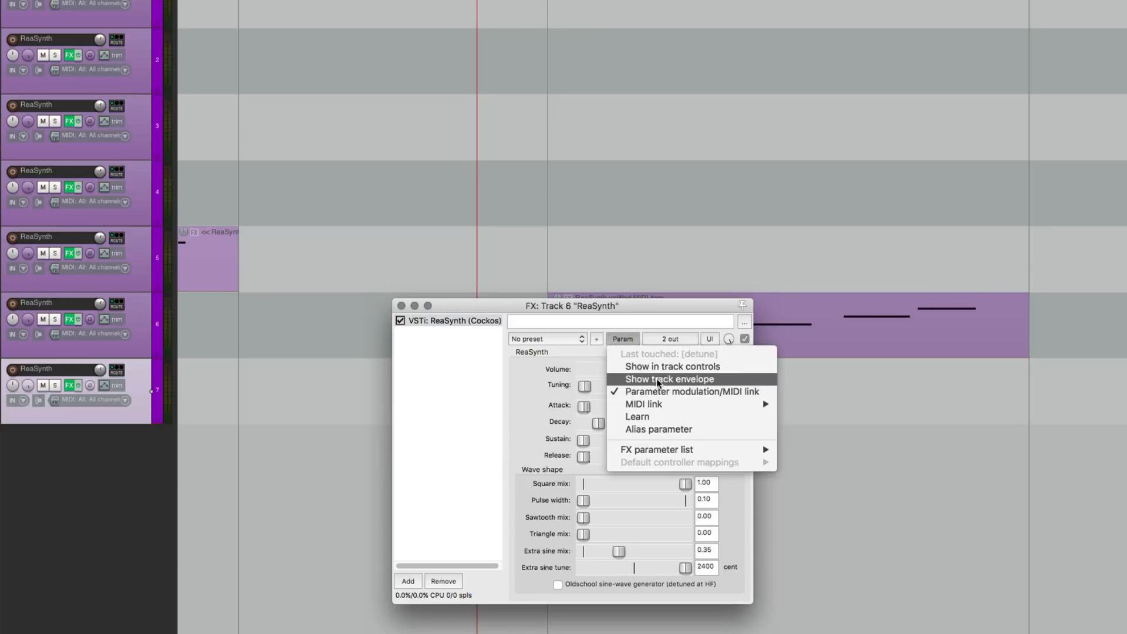
{"action": "left_click", "coordinate": [691, 391]}
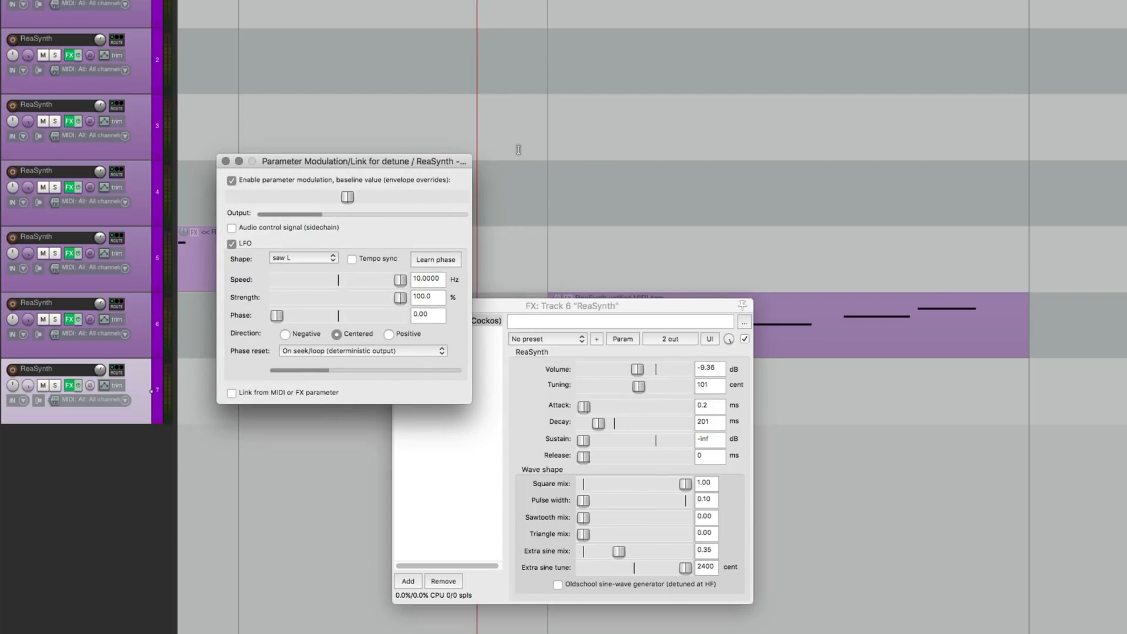
{"action": "left_click_drag", "start_coordinate": [635, 385], "coordinate": [596, 385]}
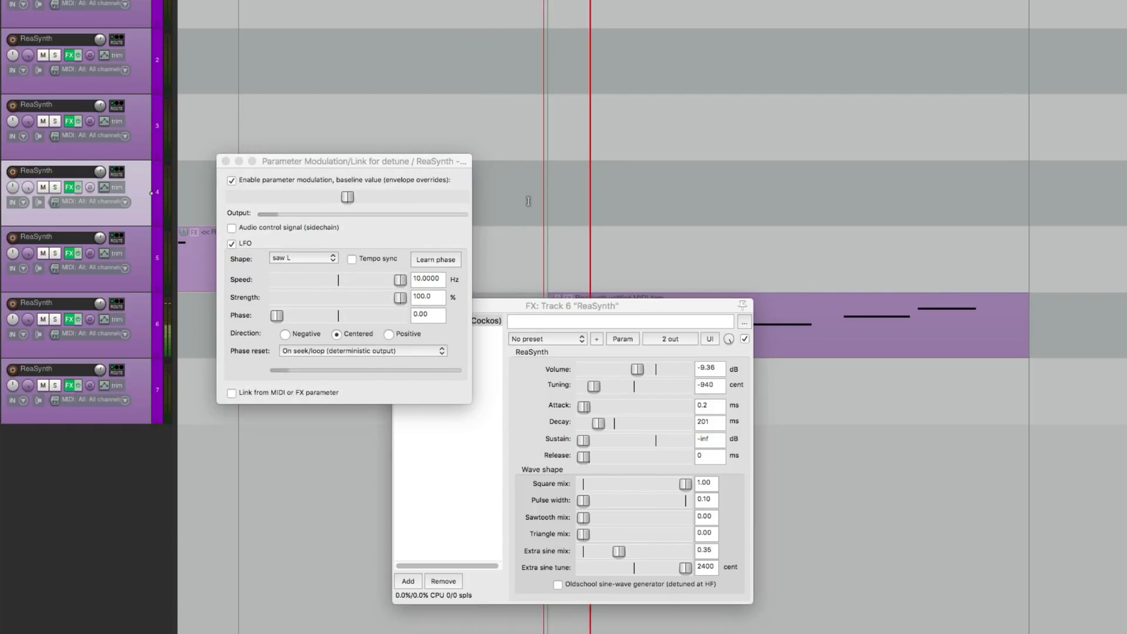
{"action": "left_click_drag", "start_coordinate": [593, 386], "coordinate": [621, 387]}
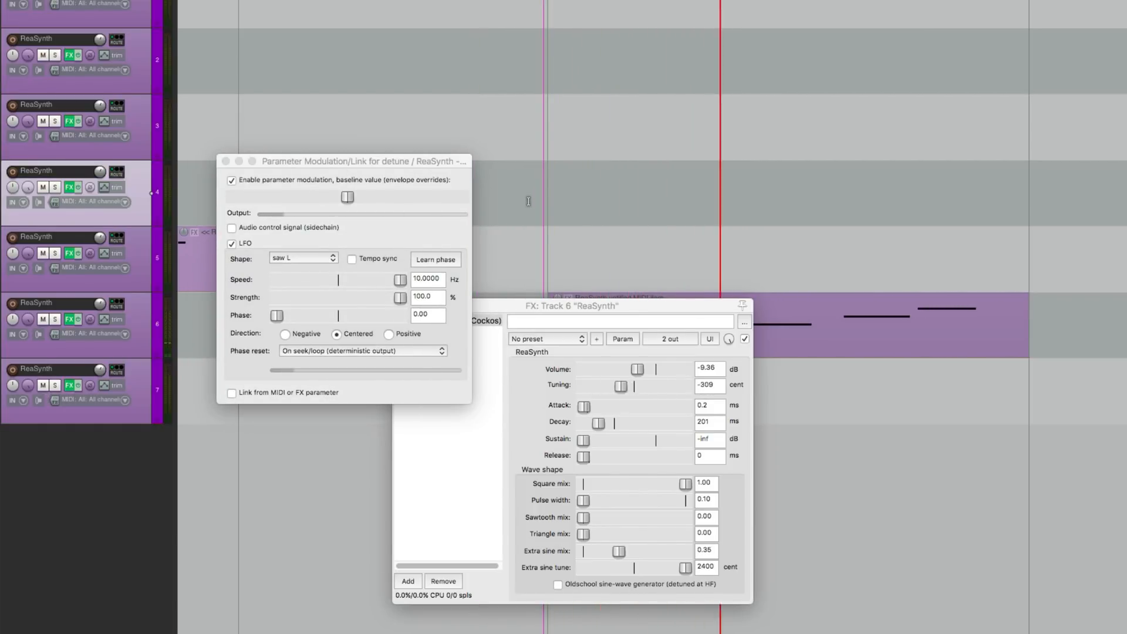
{"action": "left_click_drag", "start_coordinate": [621, 386], "coordinate": [622, 386]}
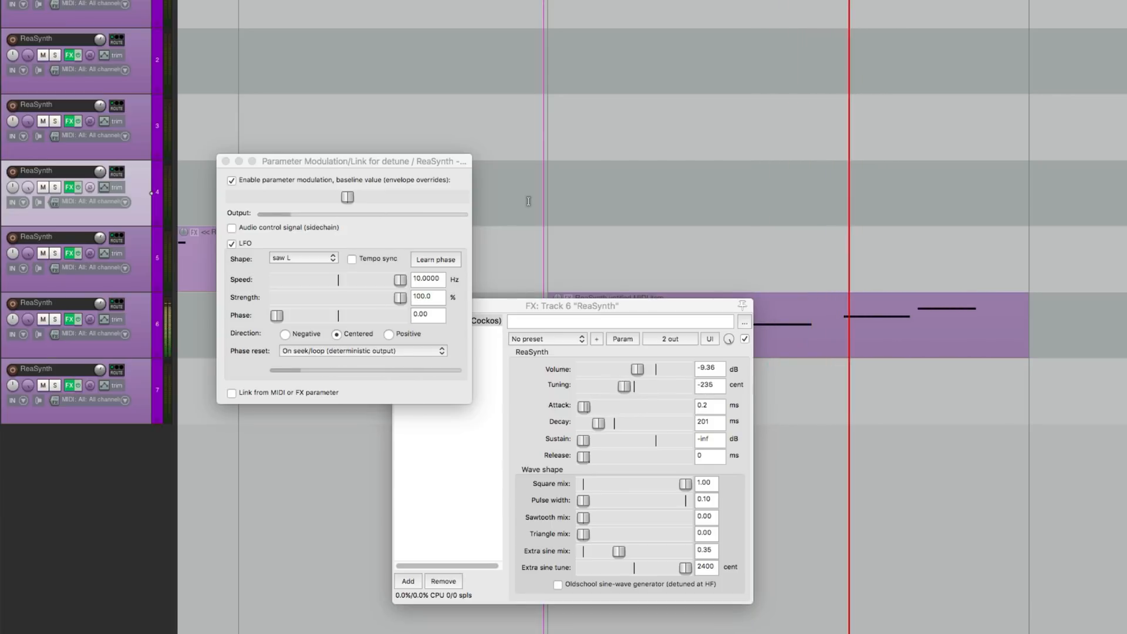
{"action": "left_click_drag", "start_coordinate": [620, 385], "coordinate": [600, 385]}
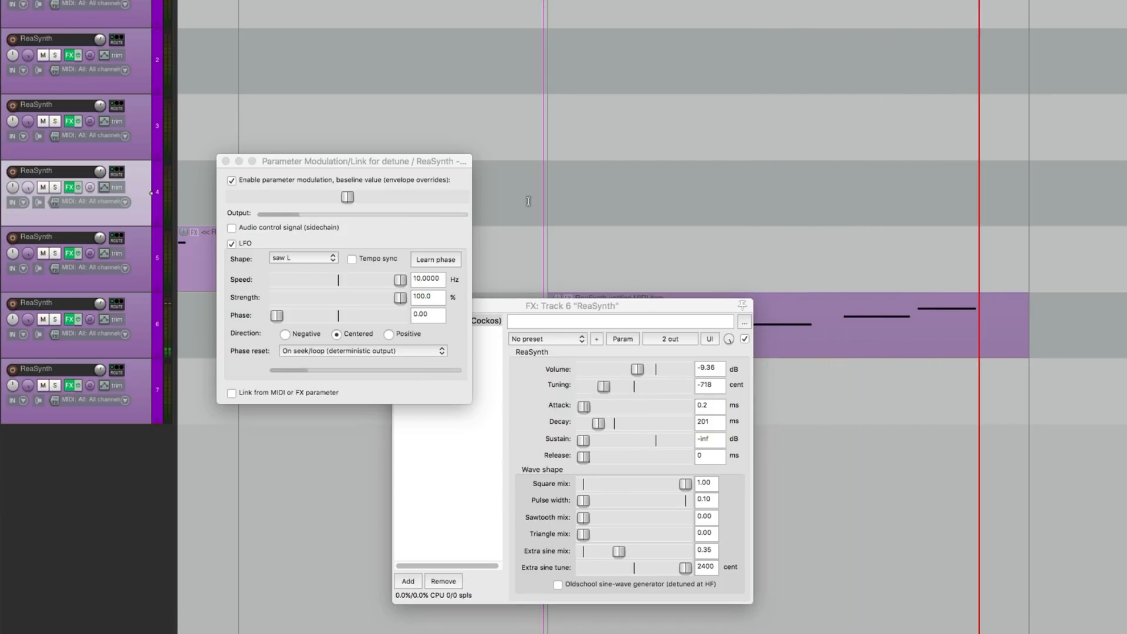
{"action": "left_click", "coordinate": [226, 160]}
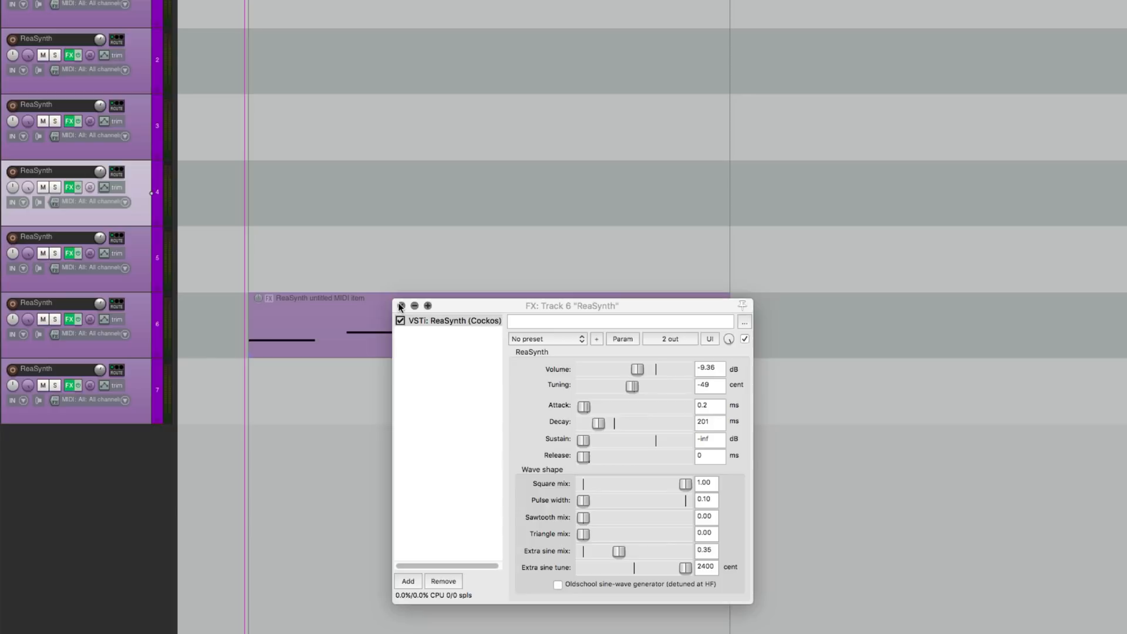
Close Track 6's ReaSynth window and open Track 7's ReaSynth settings
{"action": "left_click", "coordinate": [401, 307]}
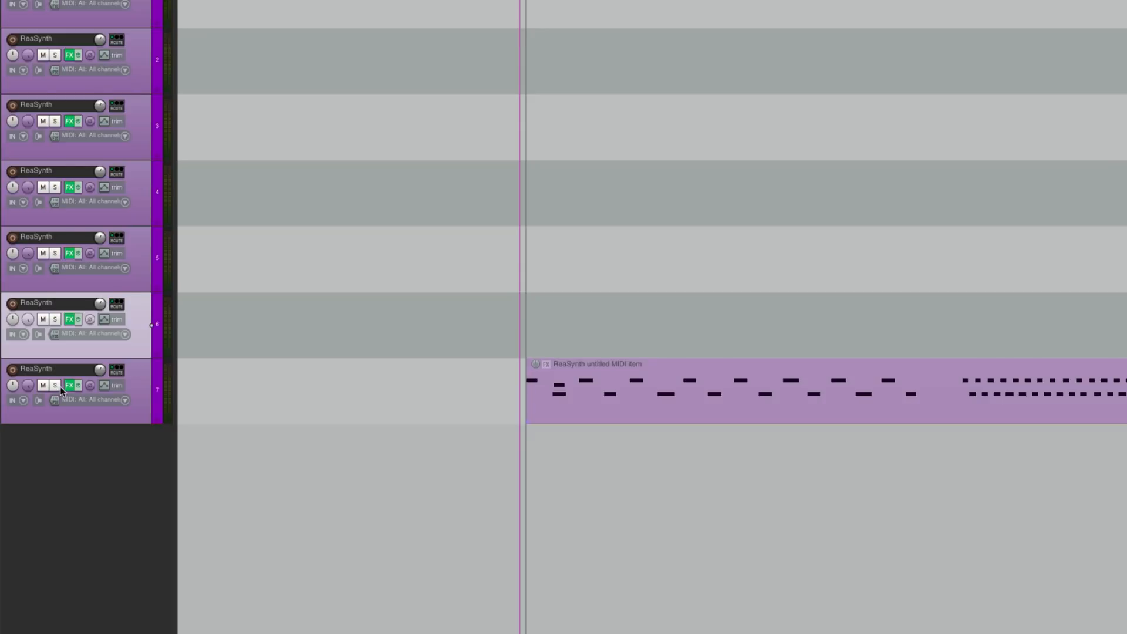
{"action": "left_click", "coordinate": [70, 384]}
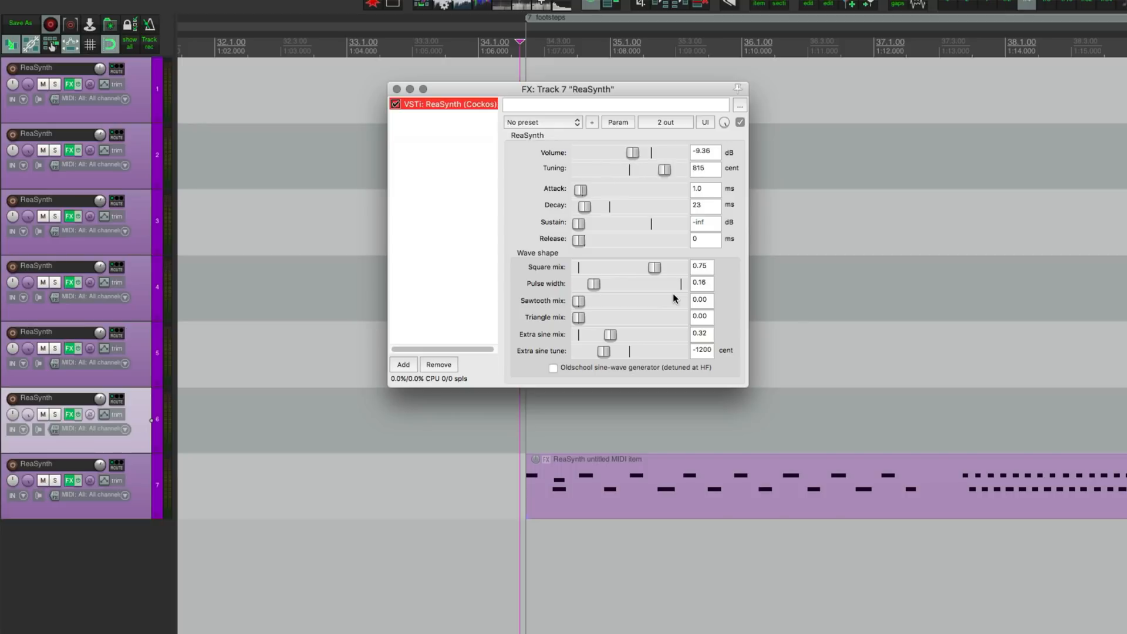
{"action": "left_click_drag", "start_coordinate": [663, 169], "coordinate": [669, 169]}
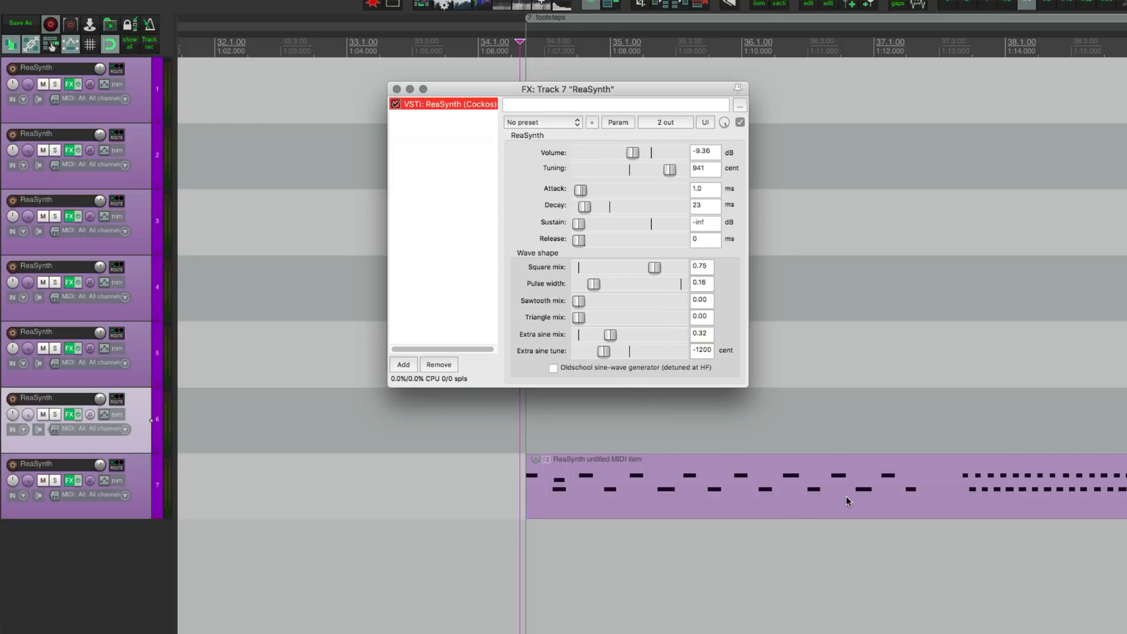
{"action": "left_click_drag", "start_coordinate": [670, 170], "coordinate": [667, 171]}
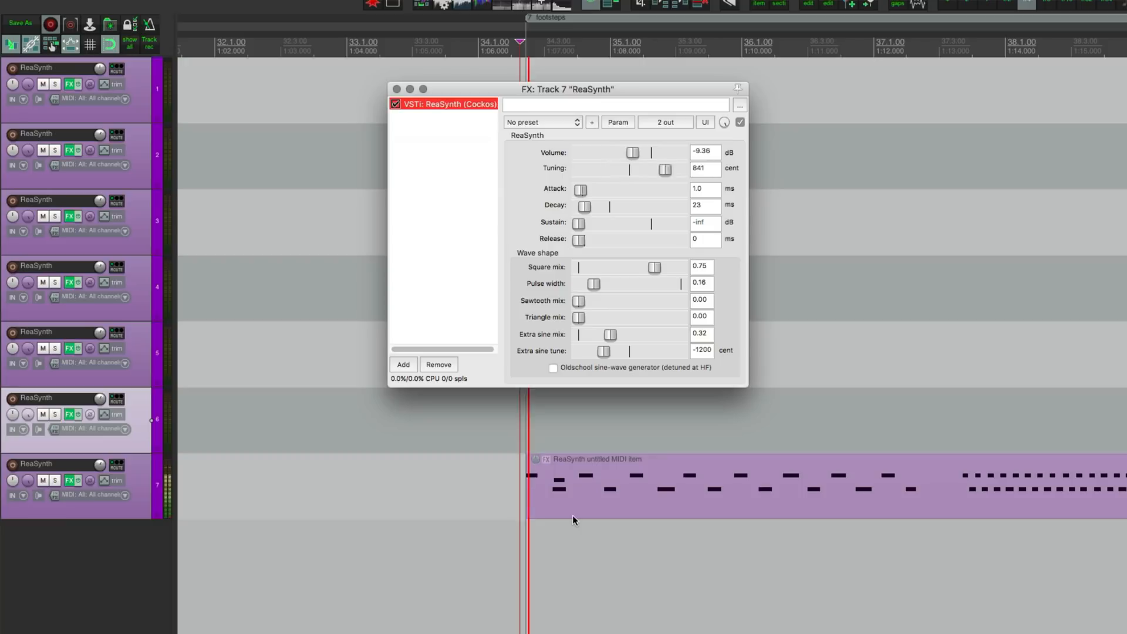
{"action": "left_click_drag", "start_coordinate": [665, 169], "coordinate": [656, 169]}
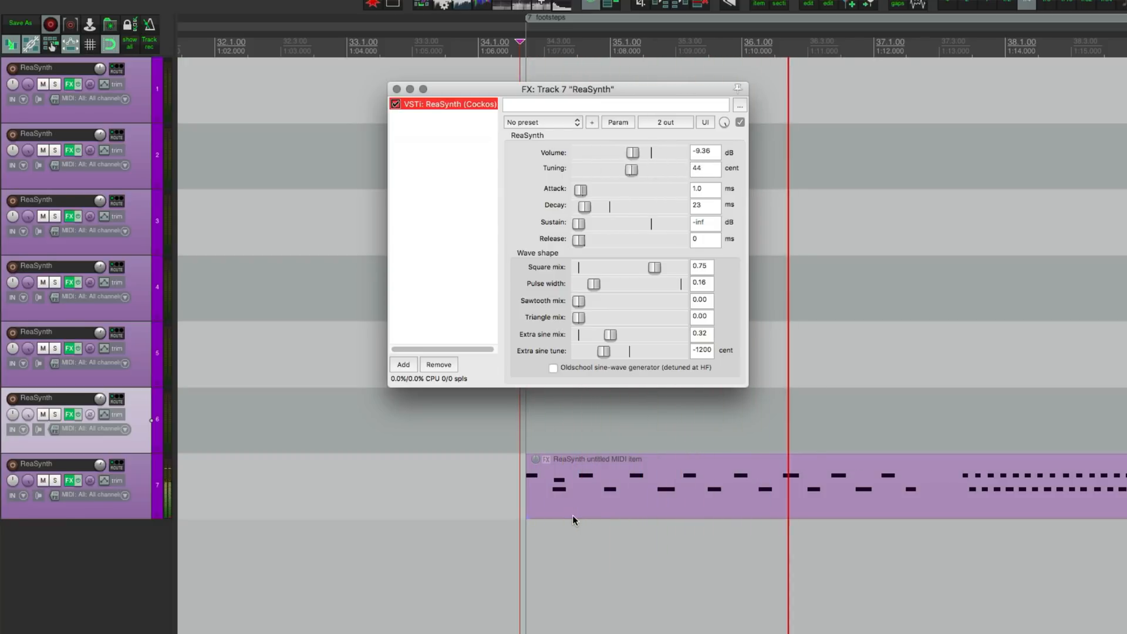
{"action": "left_click_drag", "start_coordinate": [631, 169], "coordinate": [640, 169]}
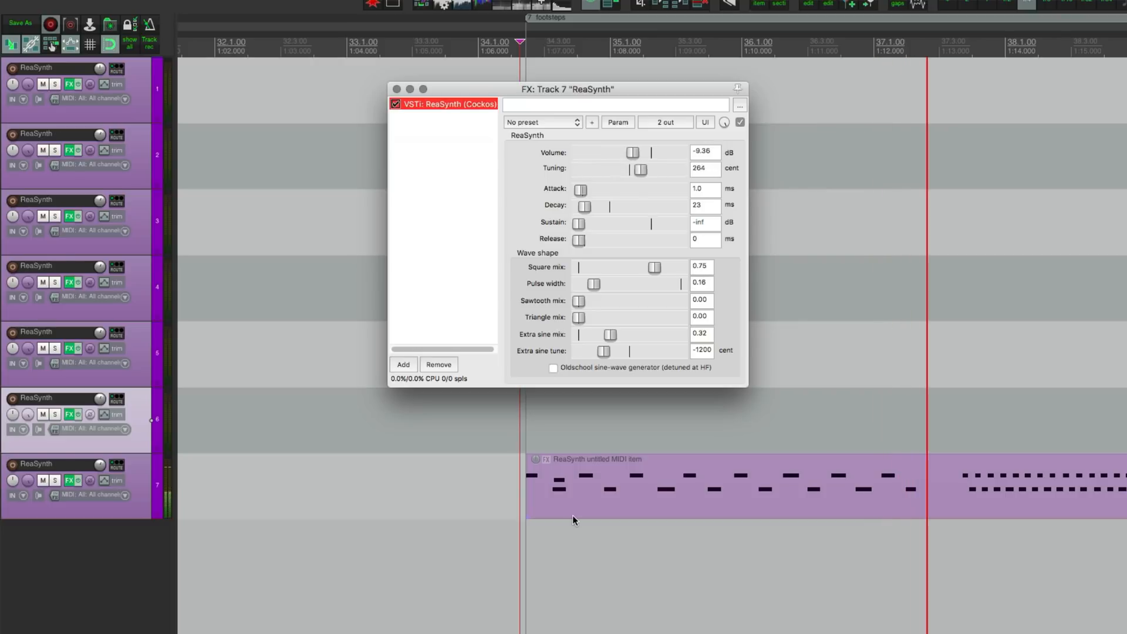
{"action": "left_click_drag", "start_coordinate": [640, 169], "coordinate": [662, 169]}
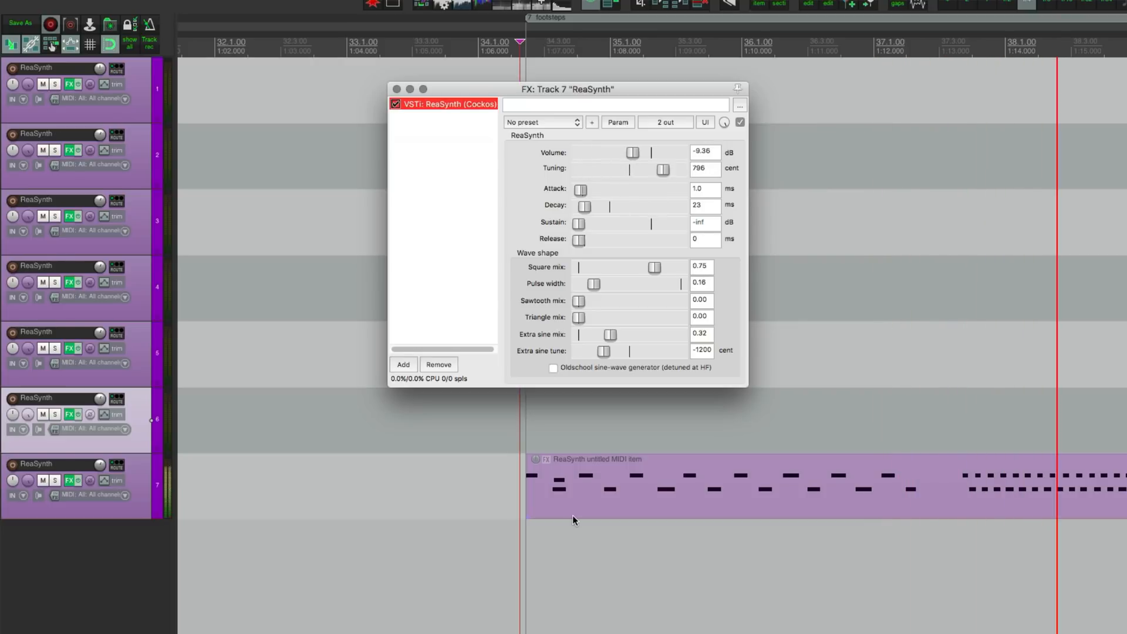
{"action": "left_click_drag", "start_coordinate": [662, 171], "coordinate": [642, 171]}
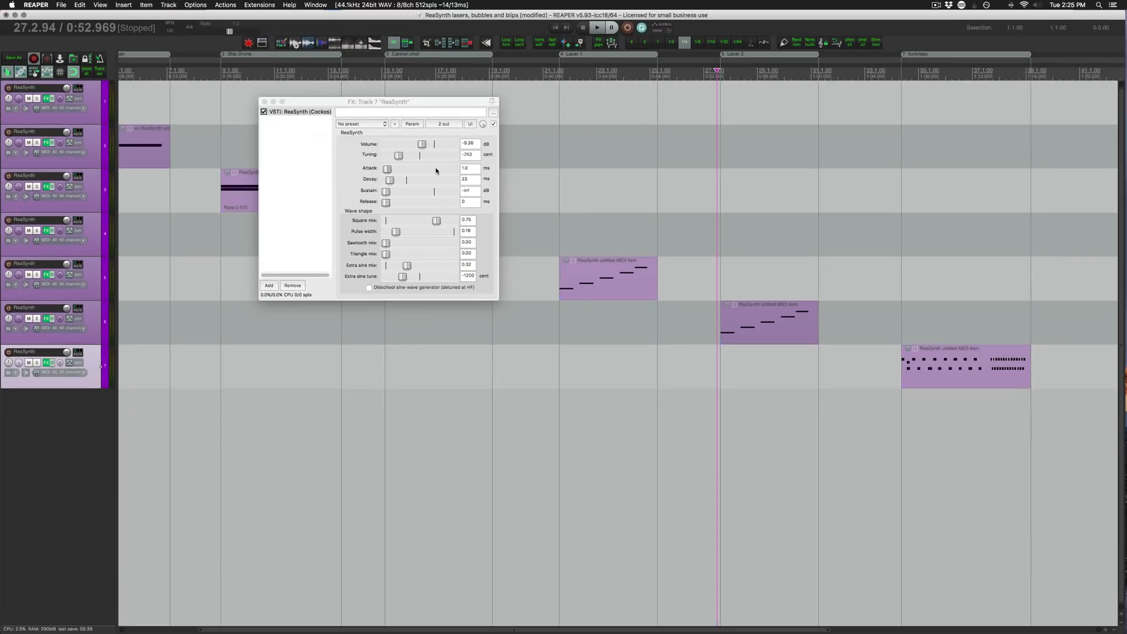
{"action": "left_click_drag", "start_coordinate": [399, 154], "coordinate": [412, 155]}
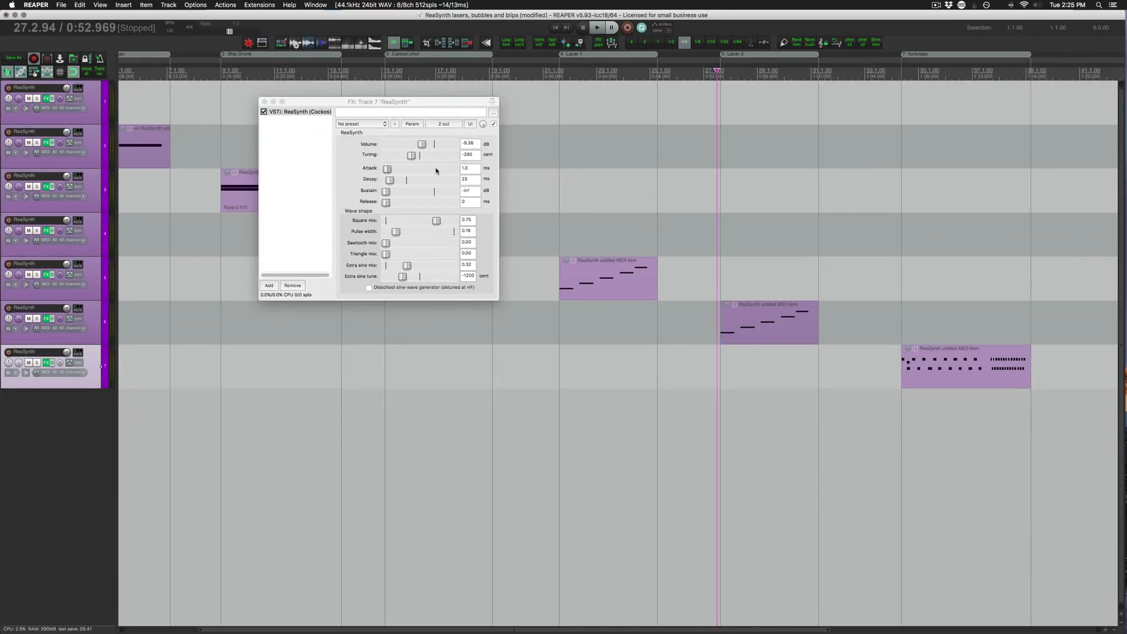
{"action": "left_click_drag", "start_coordinate": [410, 154], "coordinate": [395, 155]}
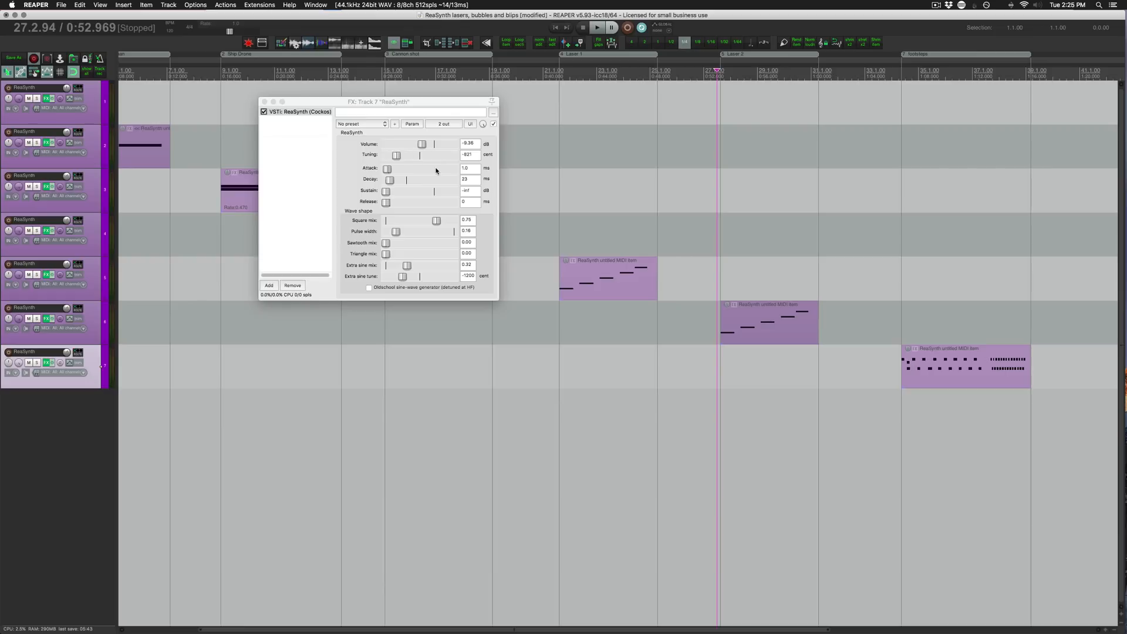
{"action": "left_click_drag", "start_coordinate": [397, 154], "coordinate": [422, 155]}
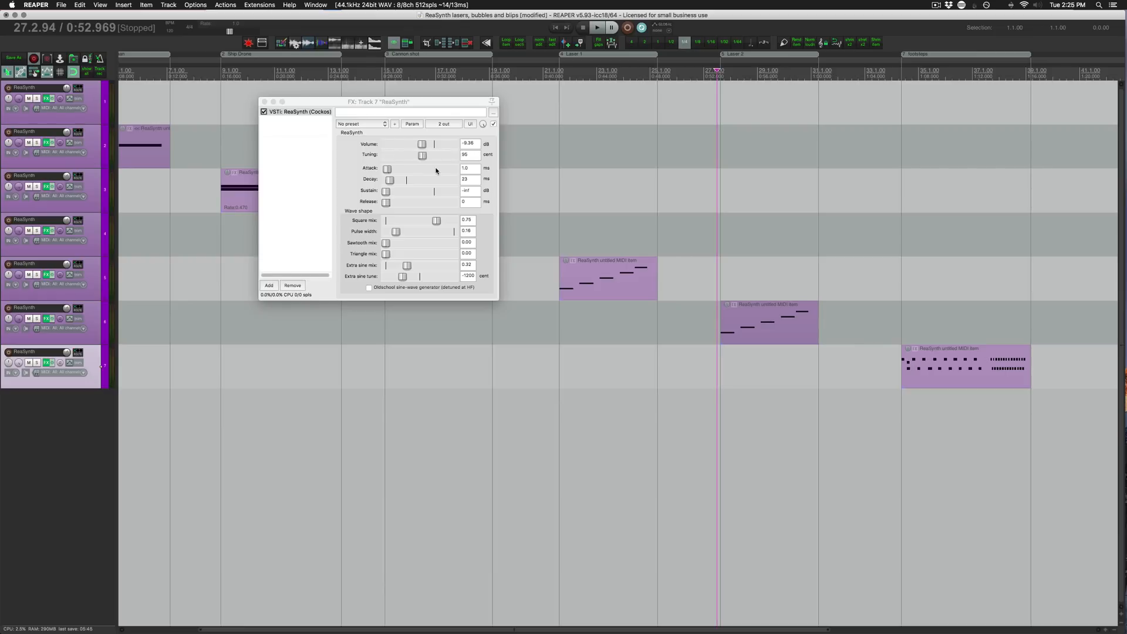
{"action": "left_click_drag", "start_coordinate": [423, 154], "coordinate": [409, 155]}
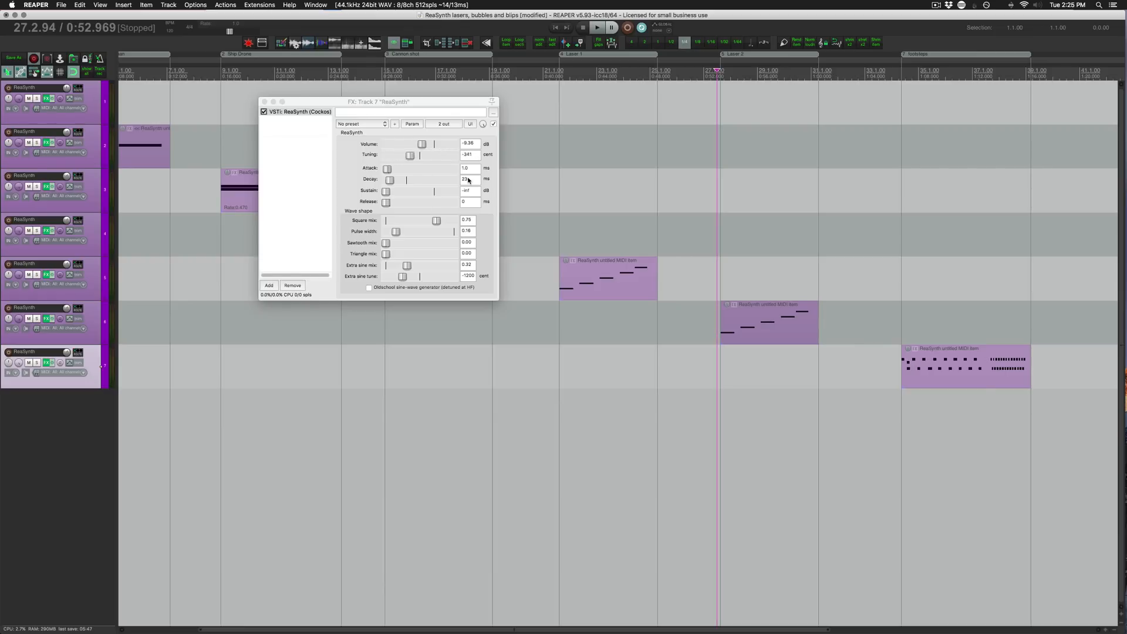